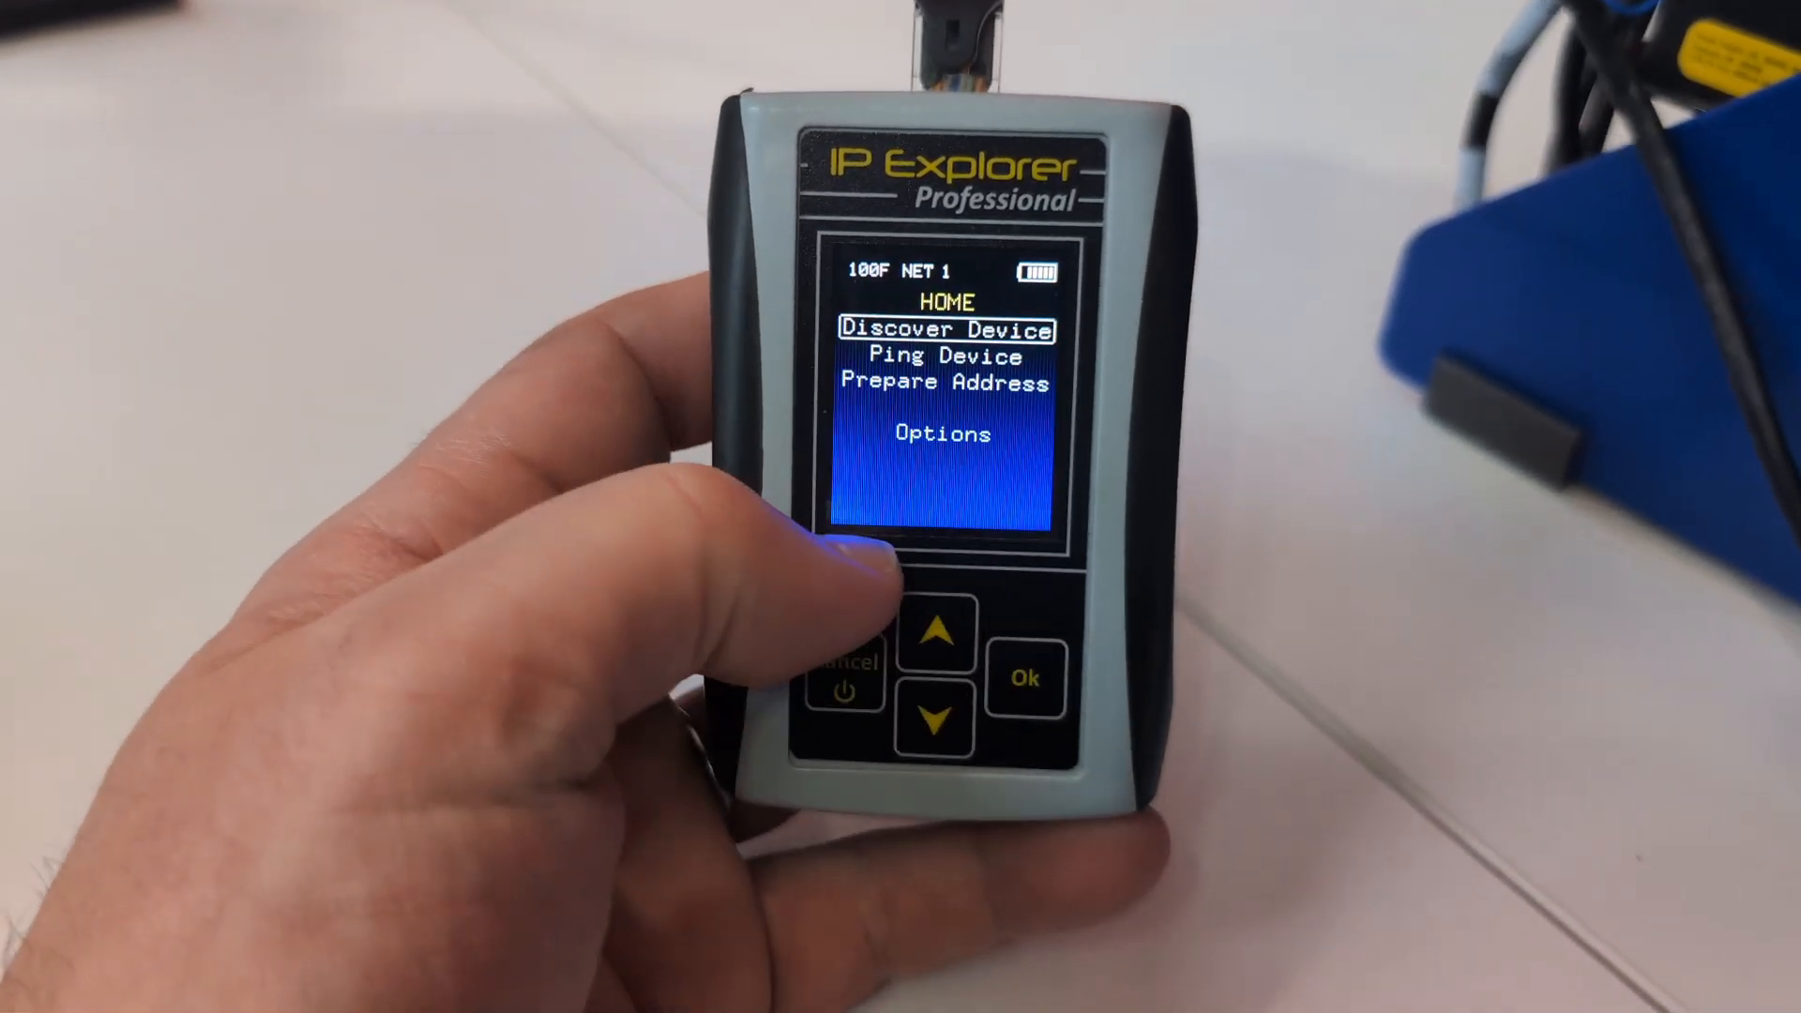
Step: Start Discover Device from the IP Explorer home menu to scan the network
left_click(1024, 677)
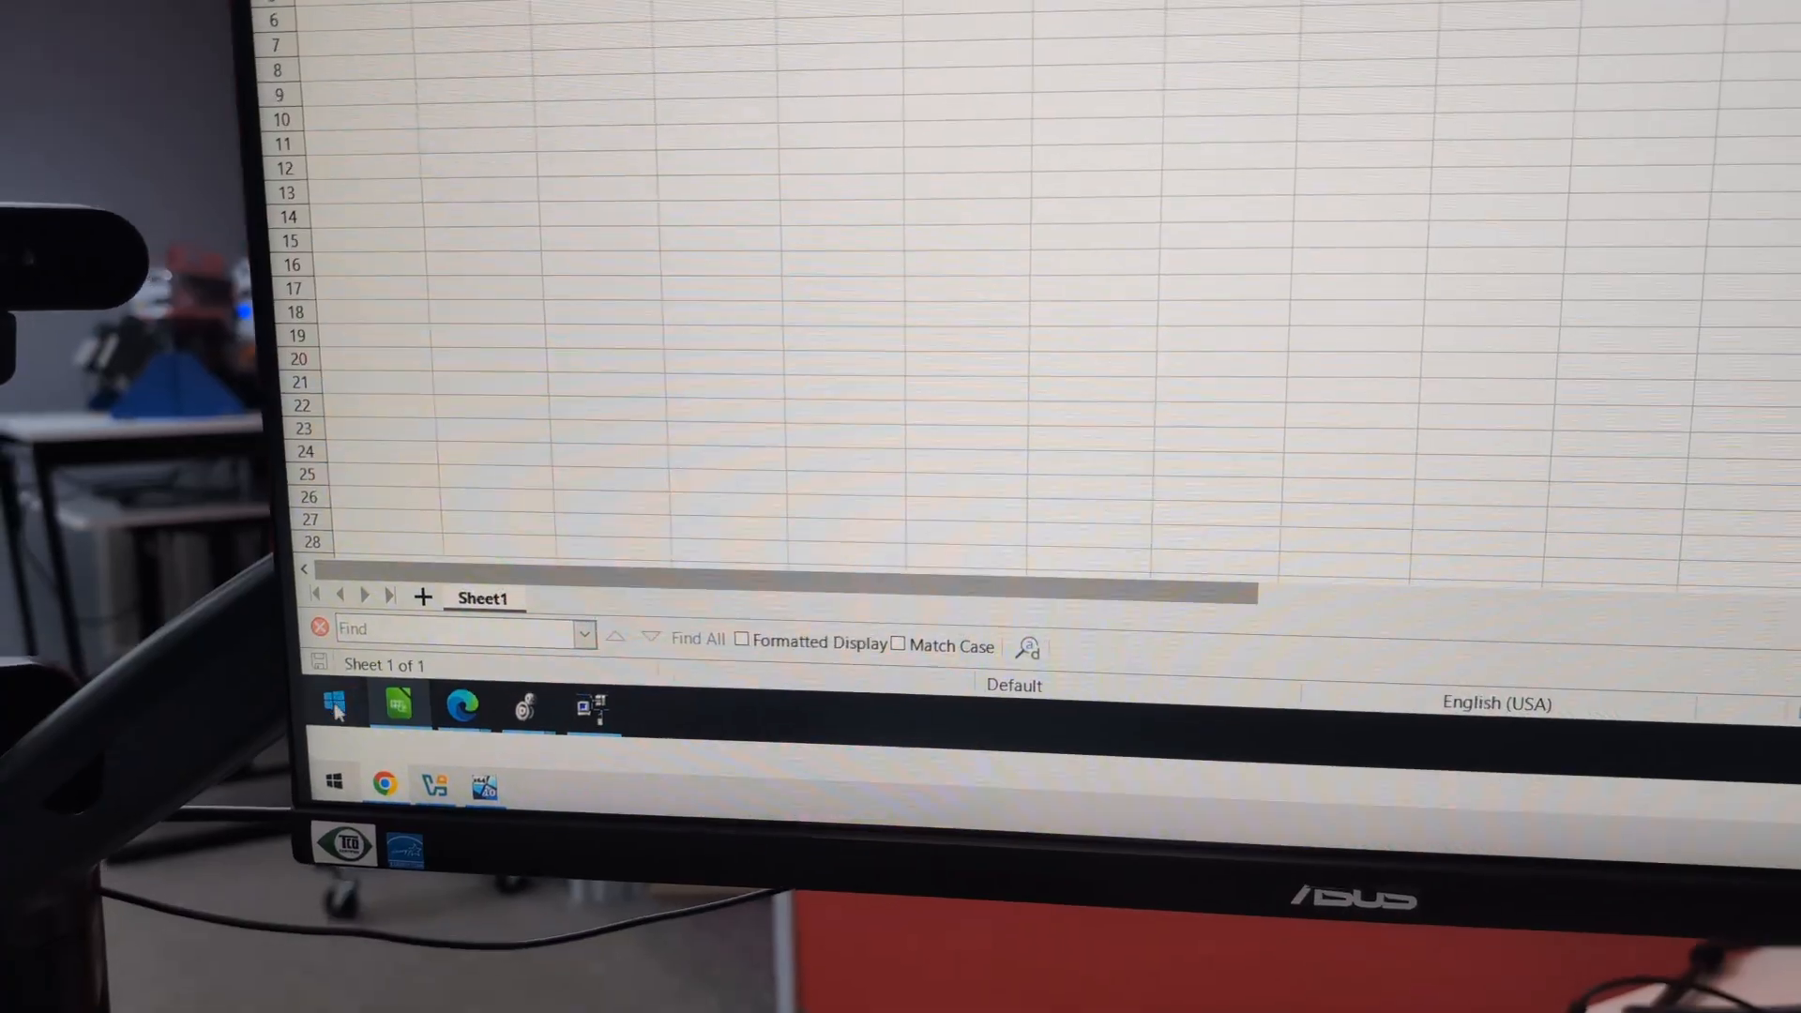
Step: Launch PuTTY and open the saved PLC Lab IPE Telnet session to 192.168.1.100
left_click(334, 704)
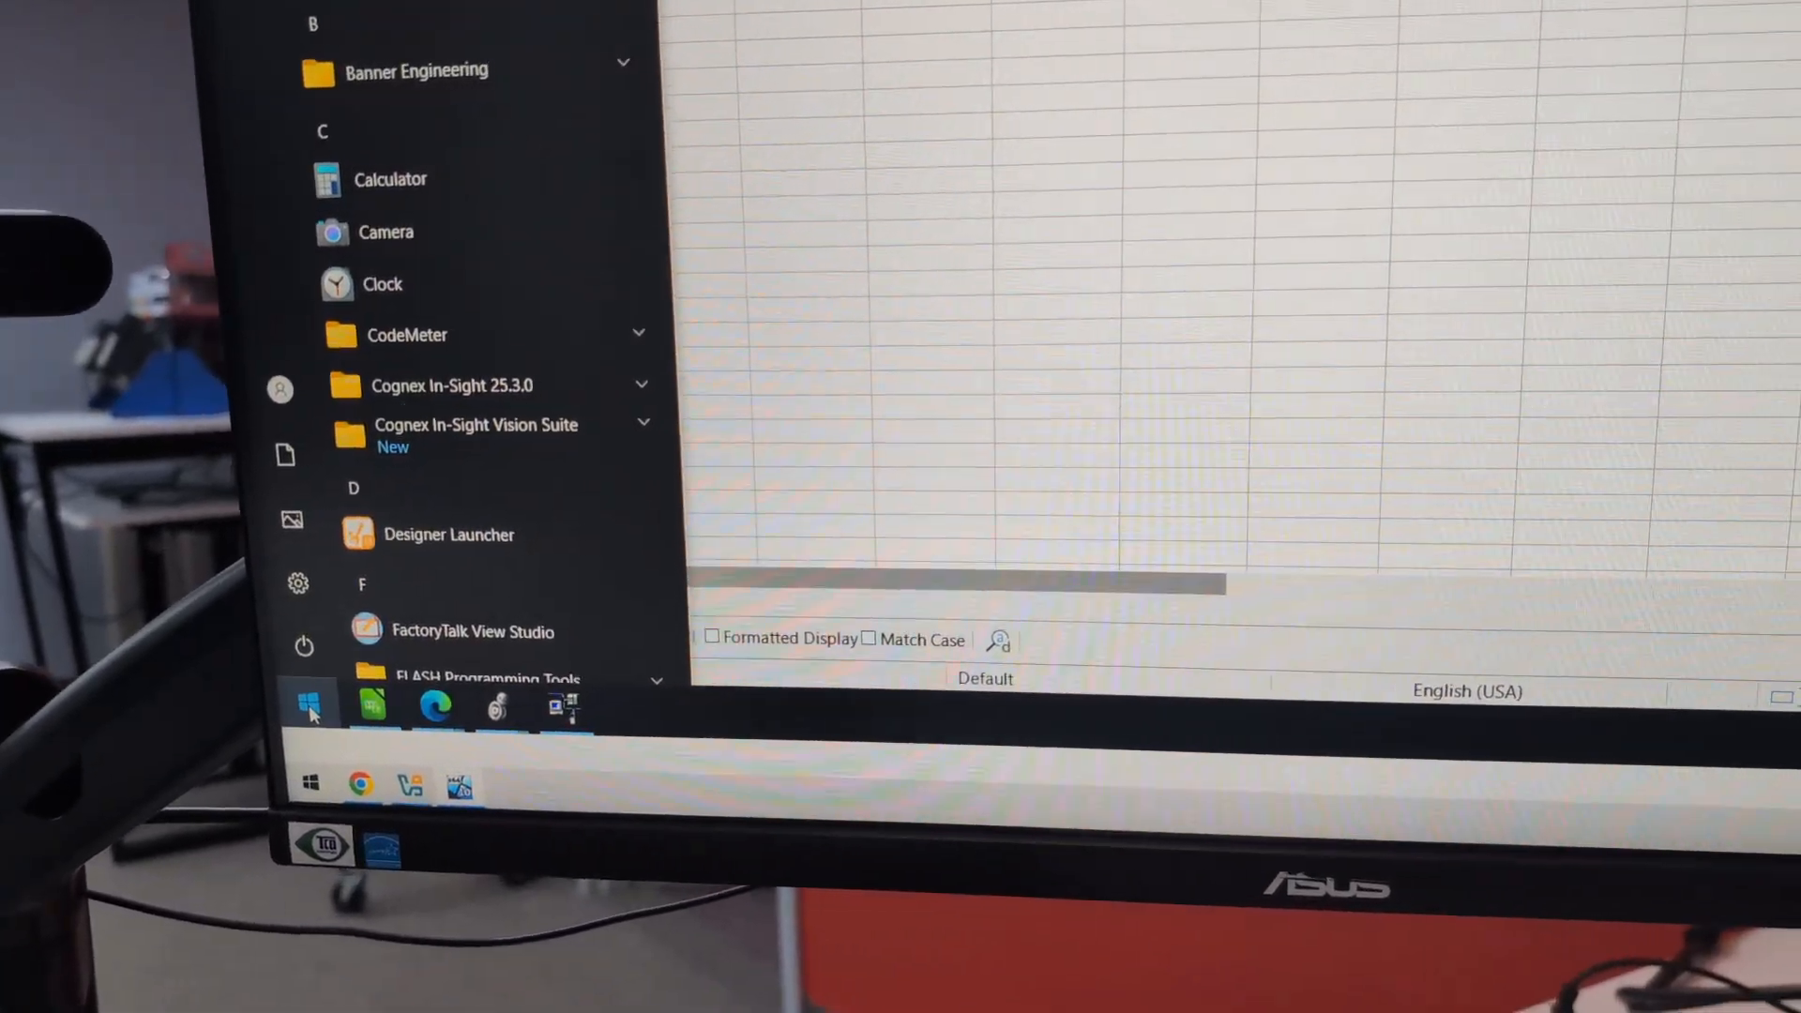
type("putty")
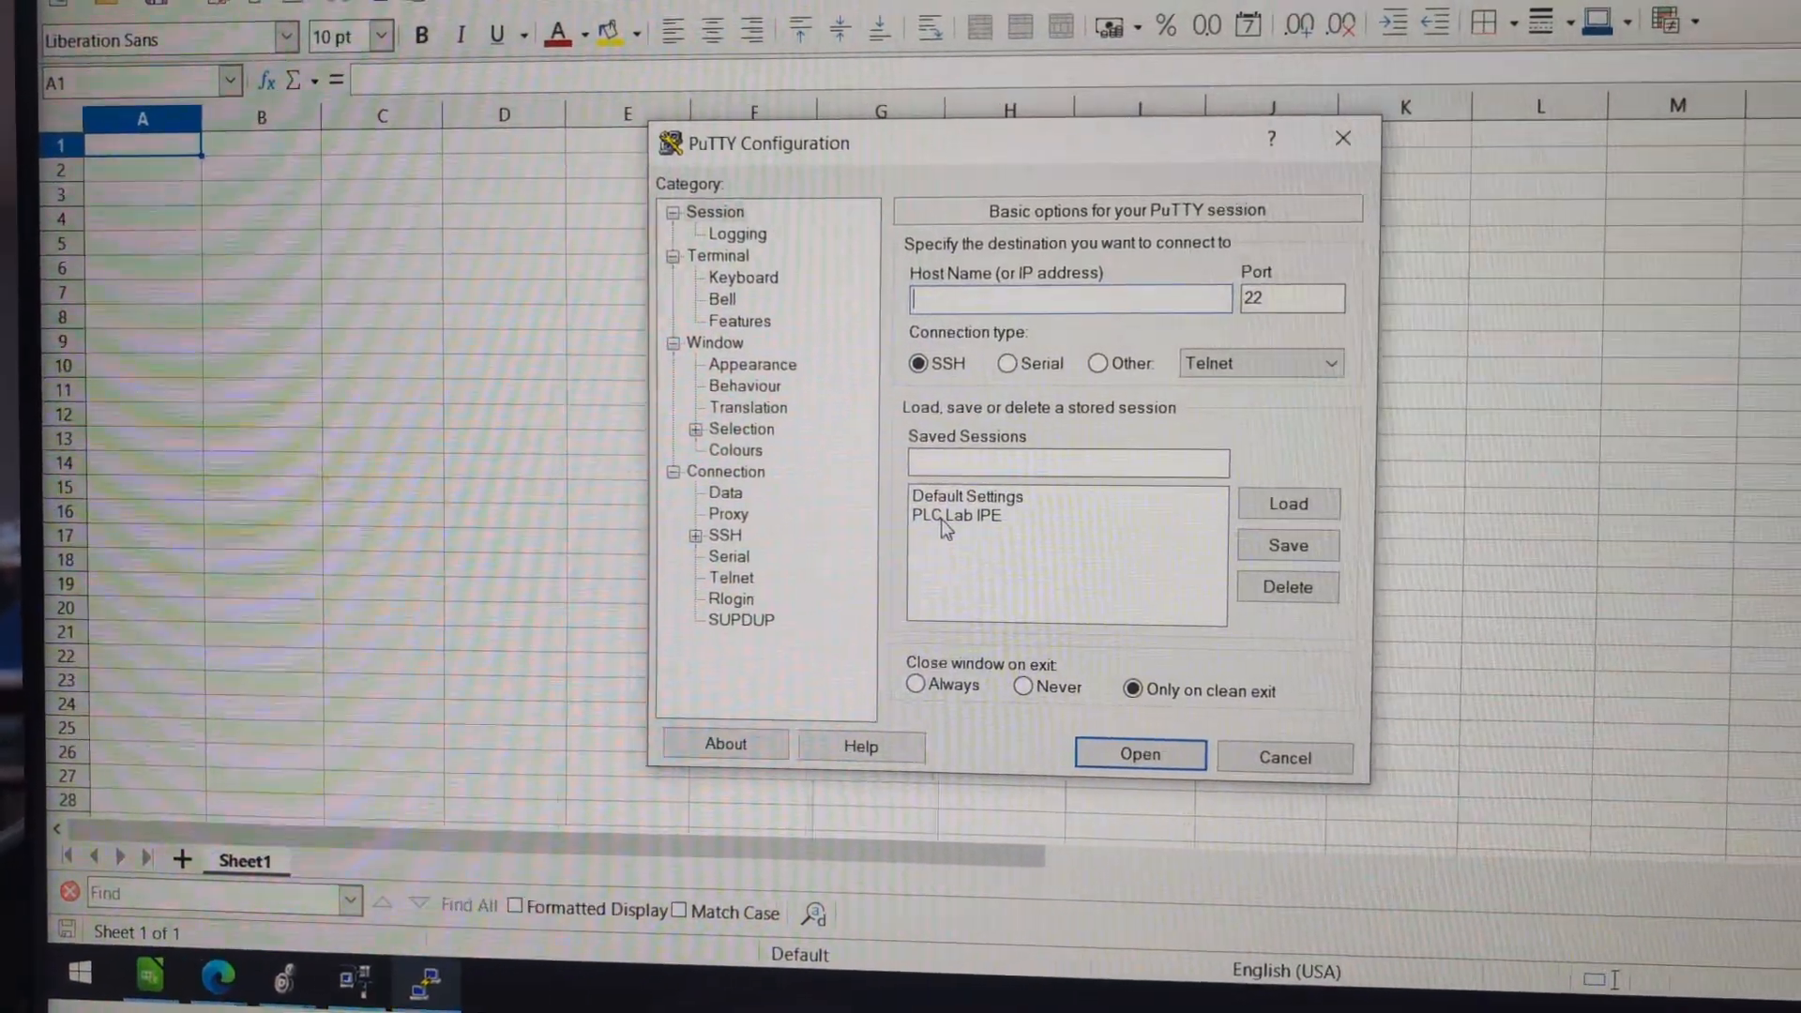
left_click(956, 514)
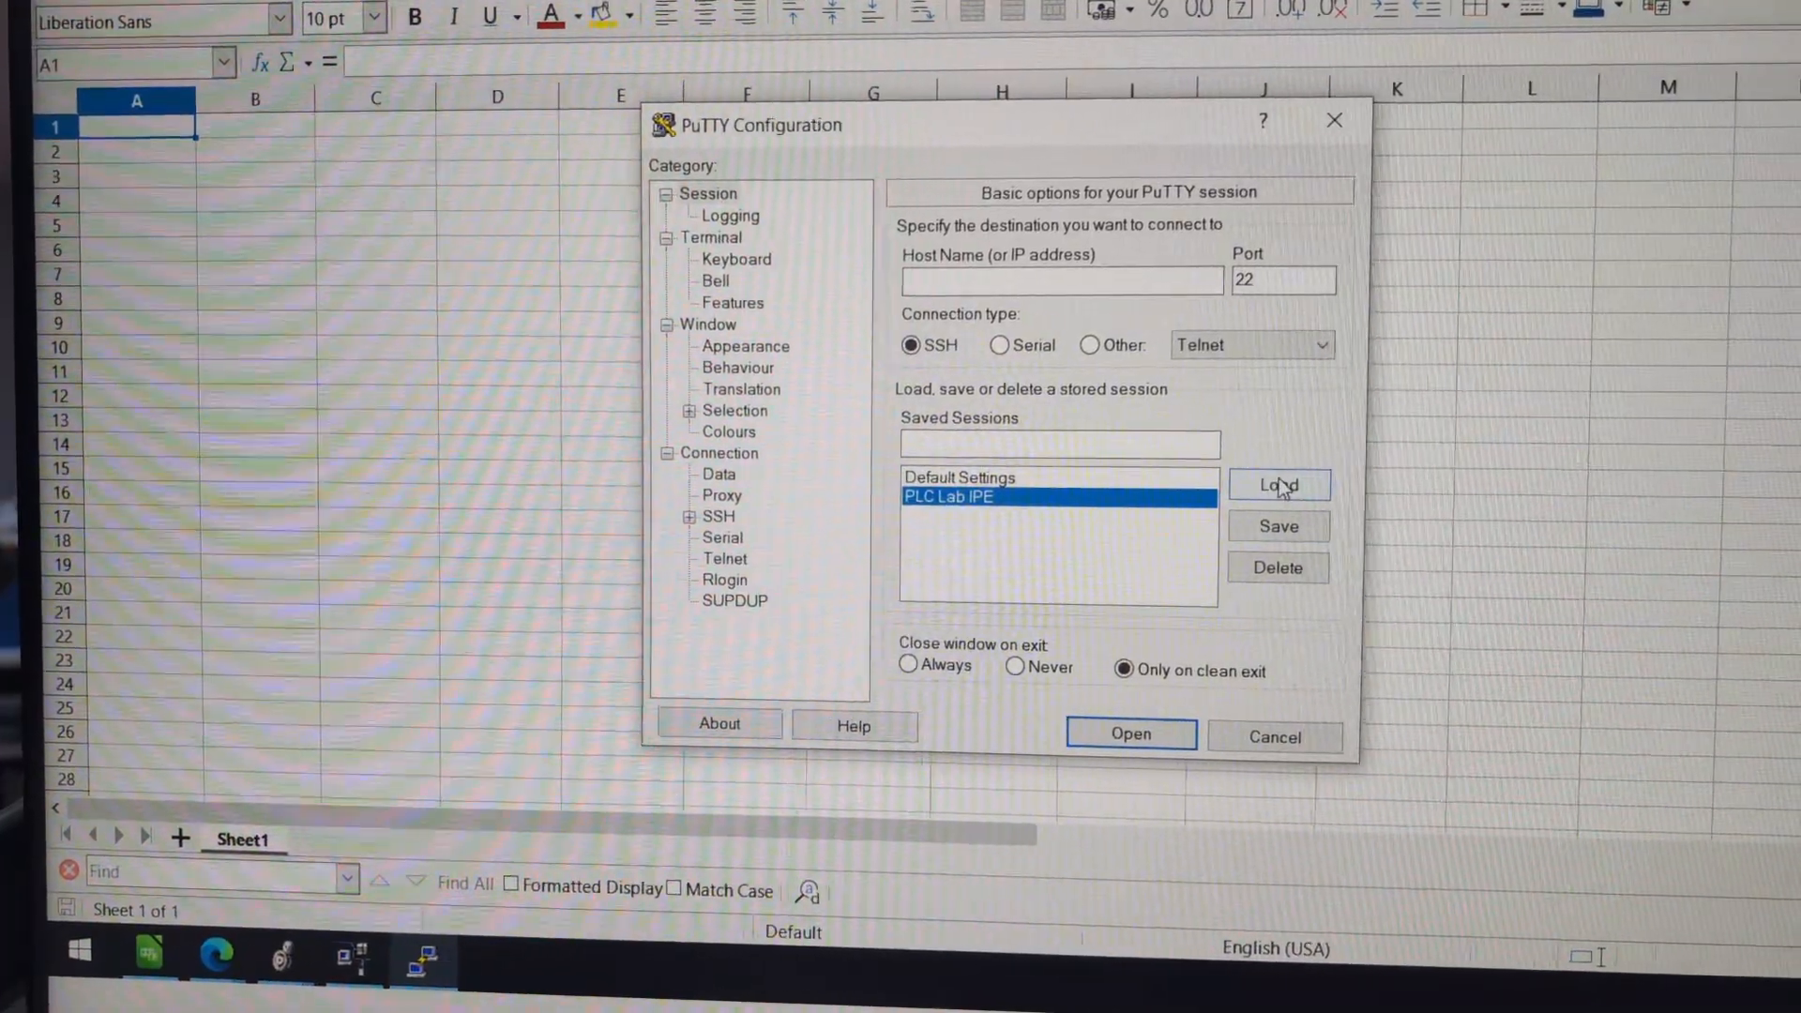
left_click(1277, 484)
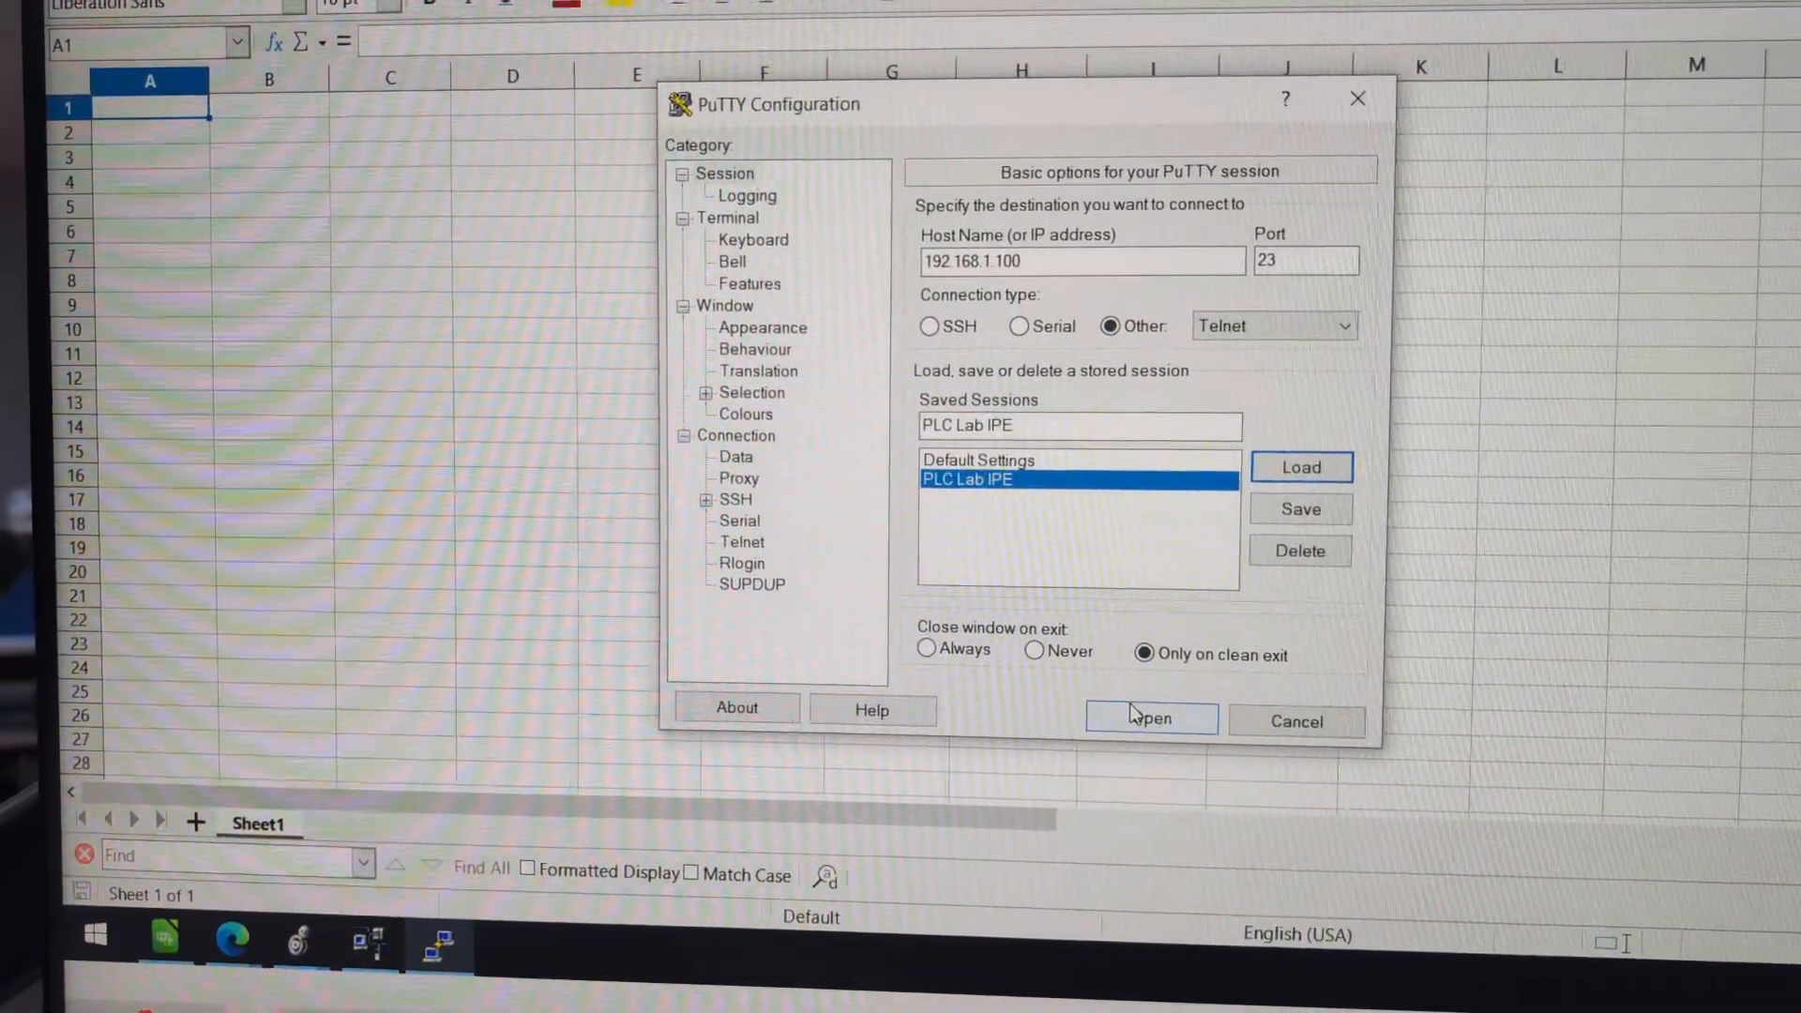
left_click(1149, 720)
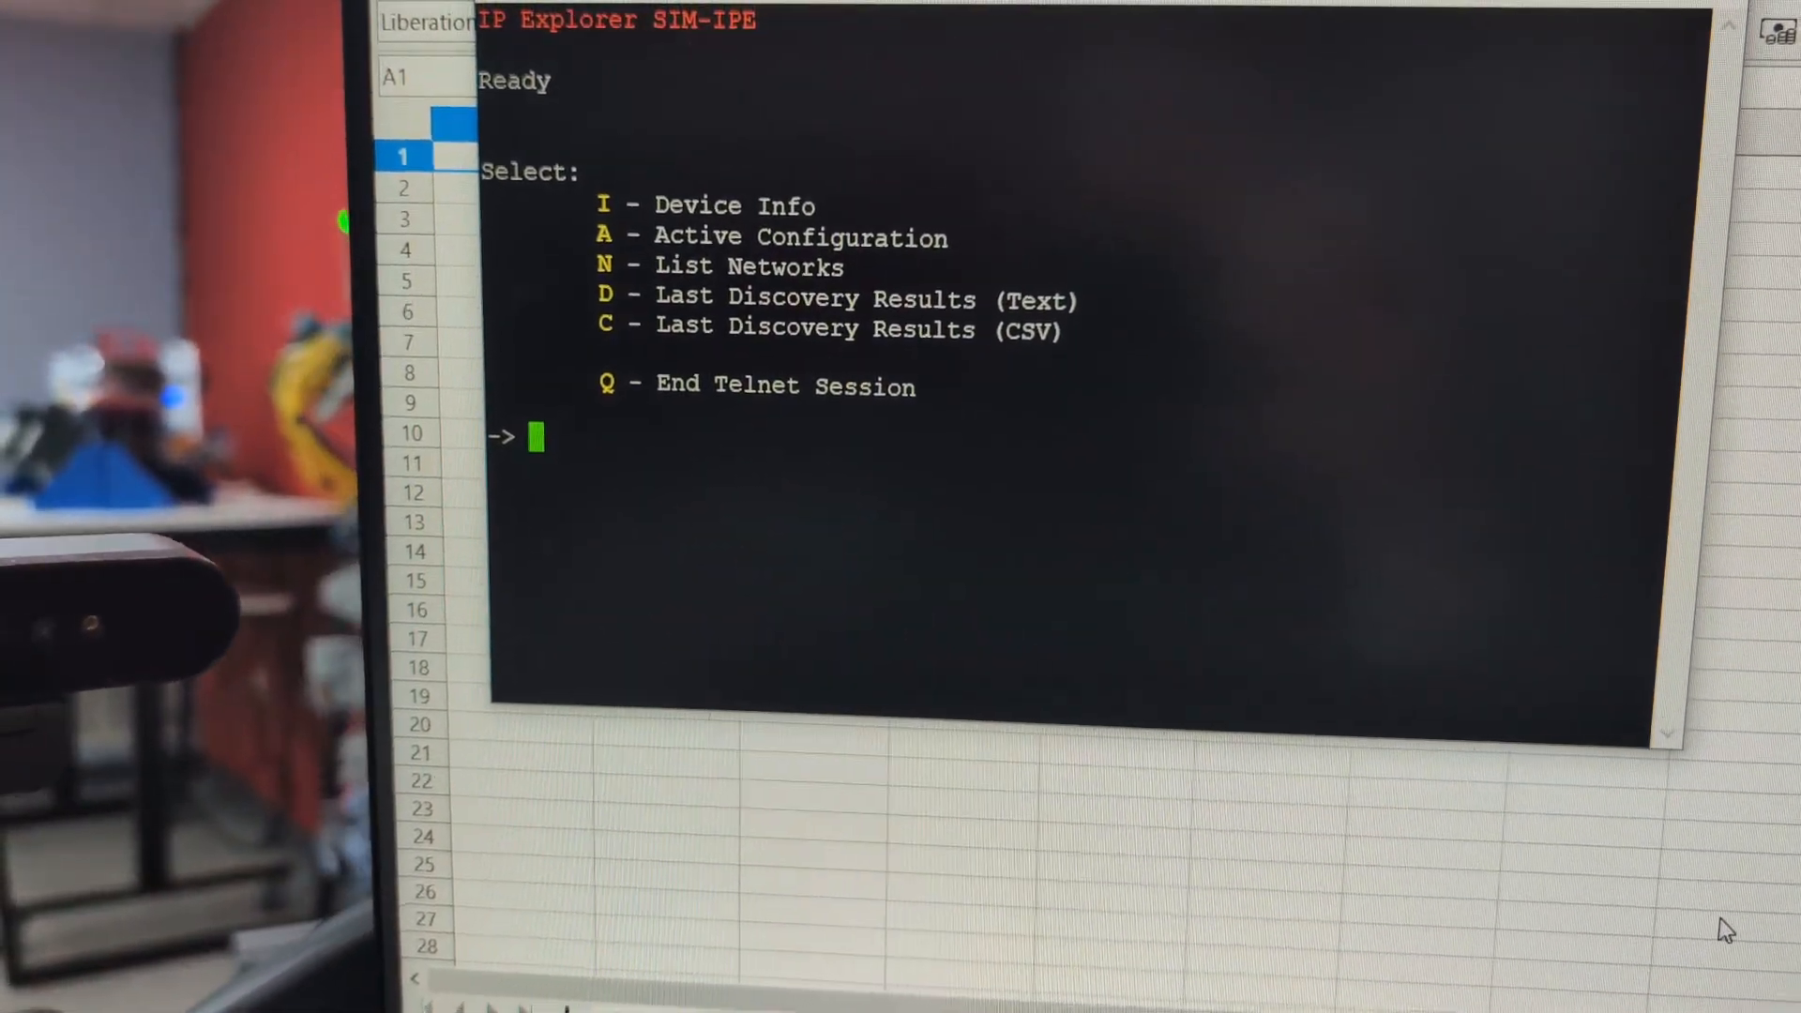
Step: Request the Last Discovery Results (CSV) with option C at the SIM-IPE prompt
type("c")
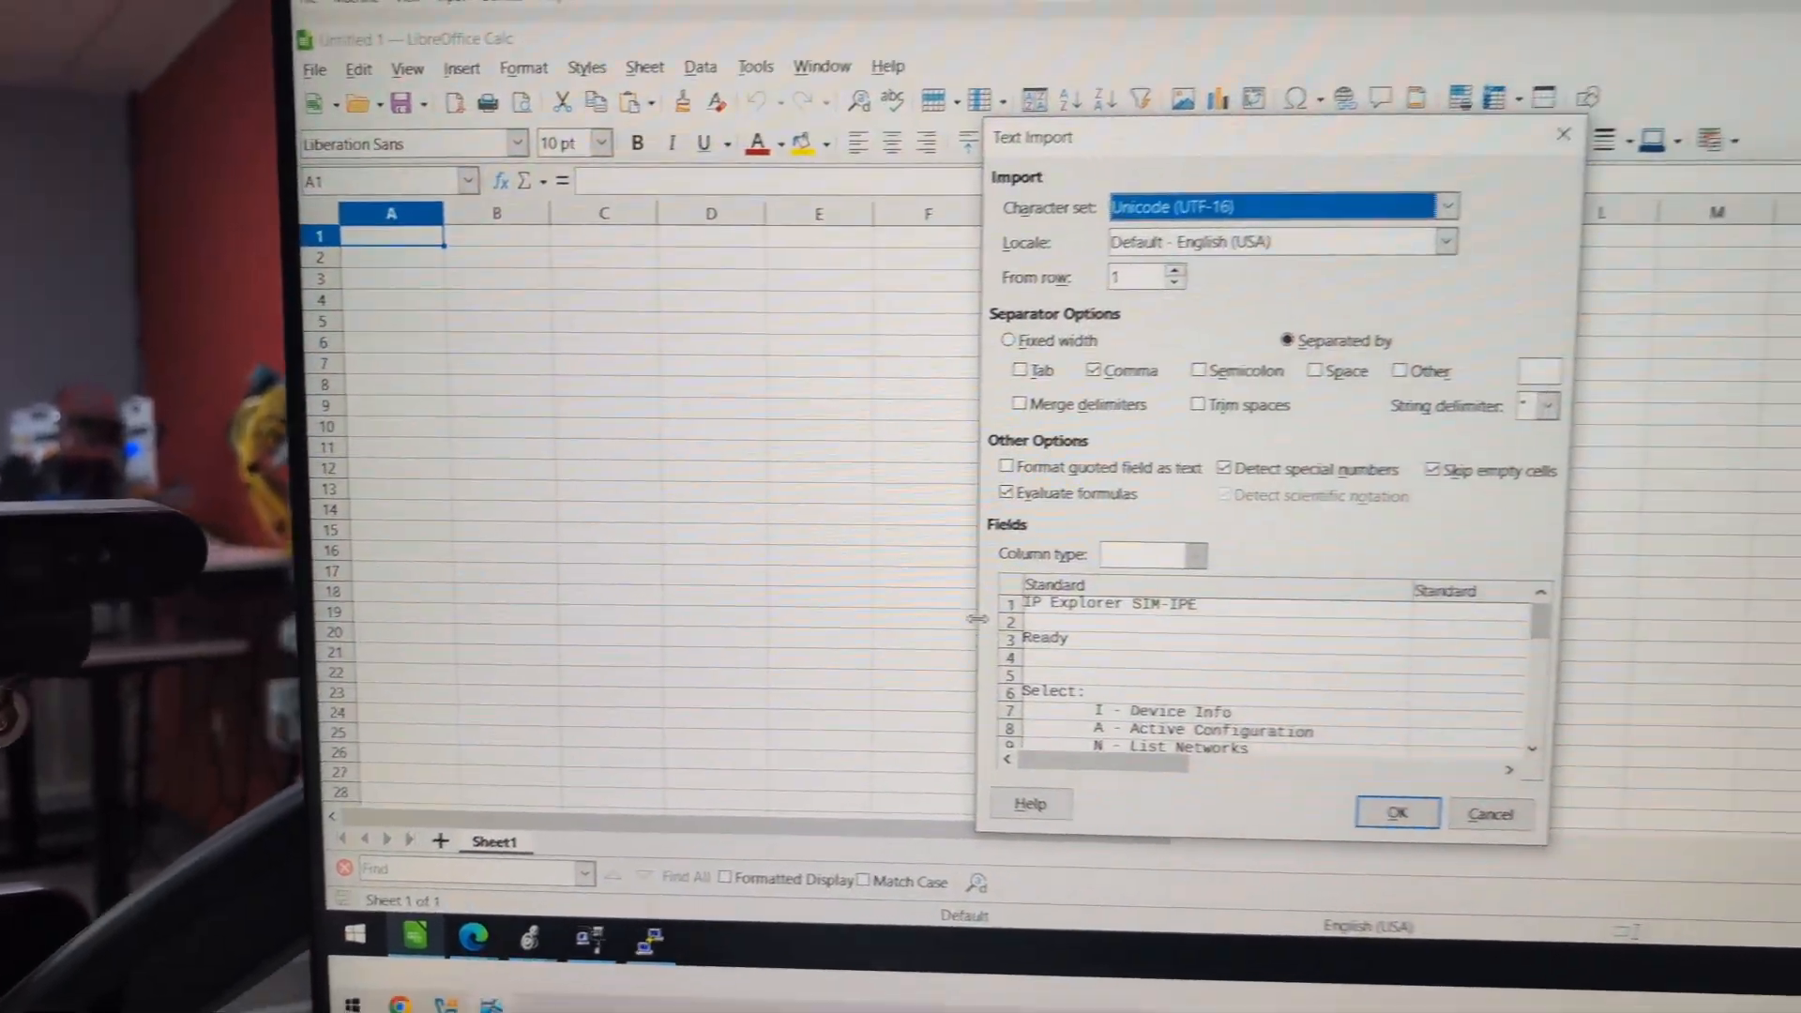
Step: Import the pasted session text into Sheet1 as comma-separated columns
left_click(1396, 813)
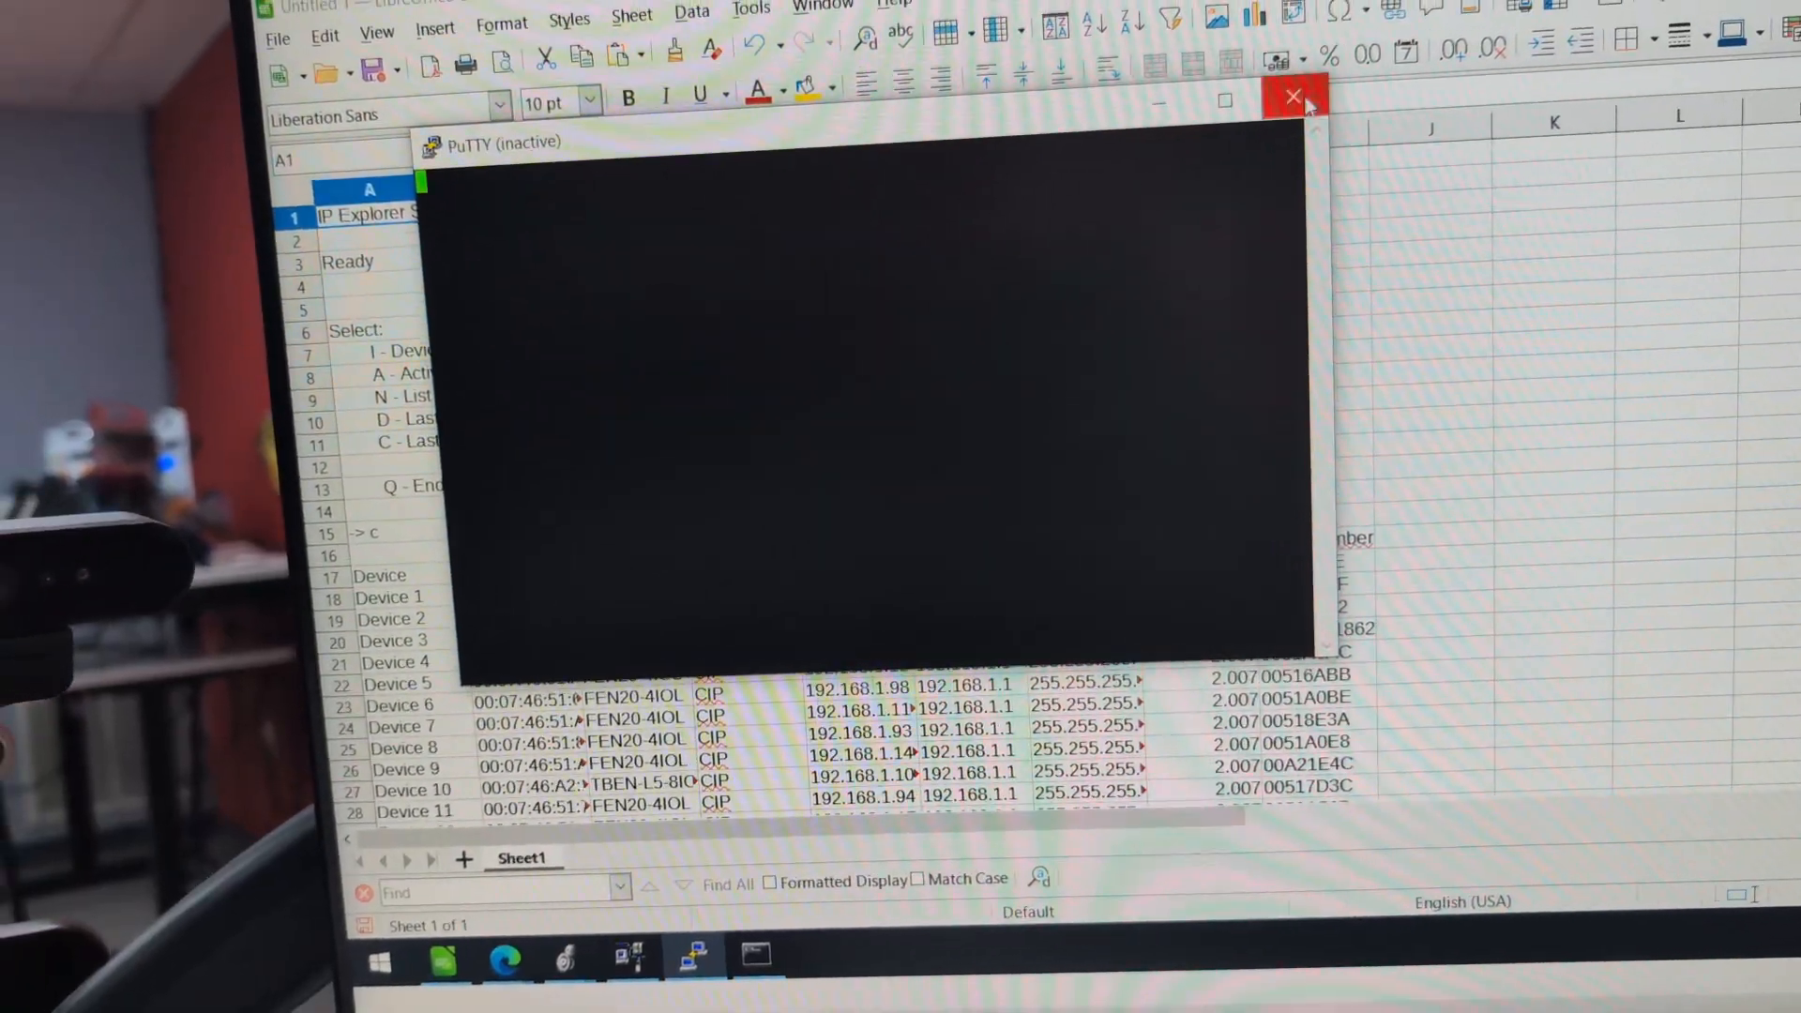
Step: Close the old Telnet window and reopen the PLC Lab IPE session in PuTTY
left_click(1292, 96)
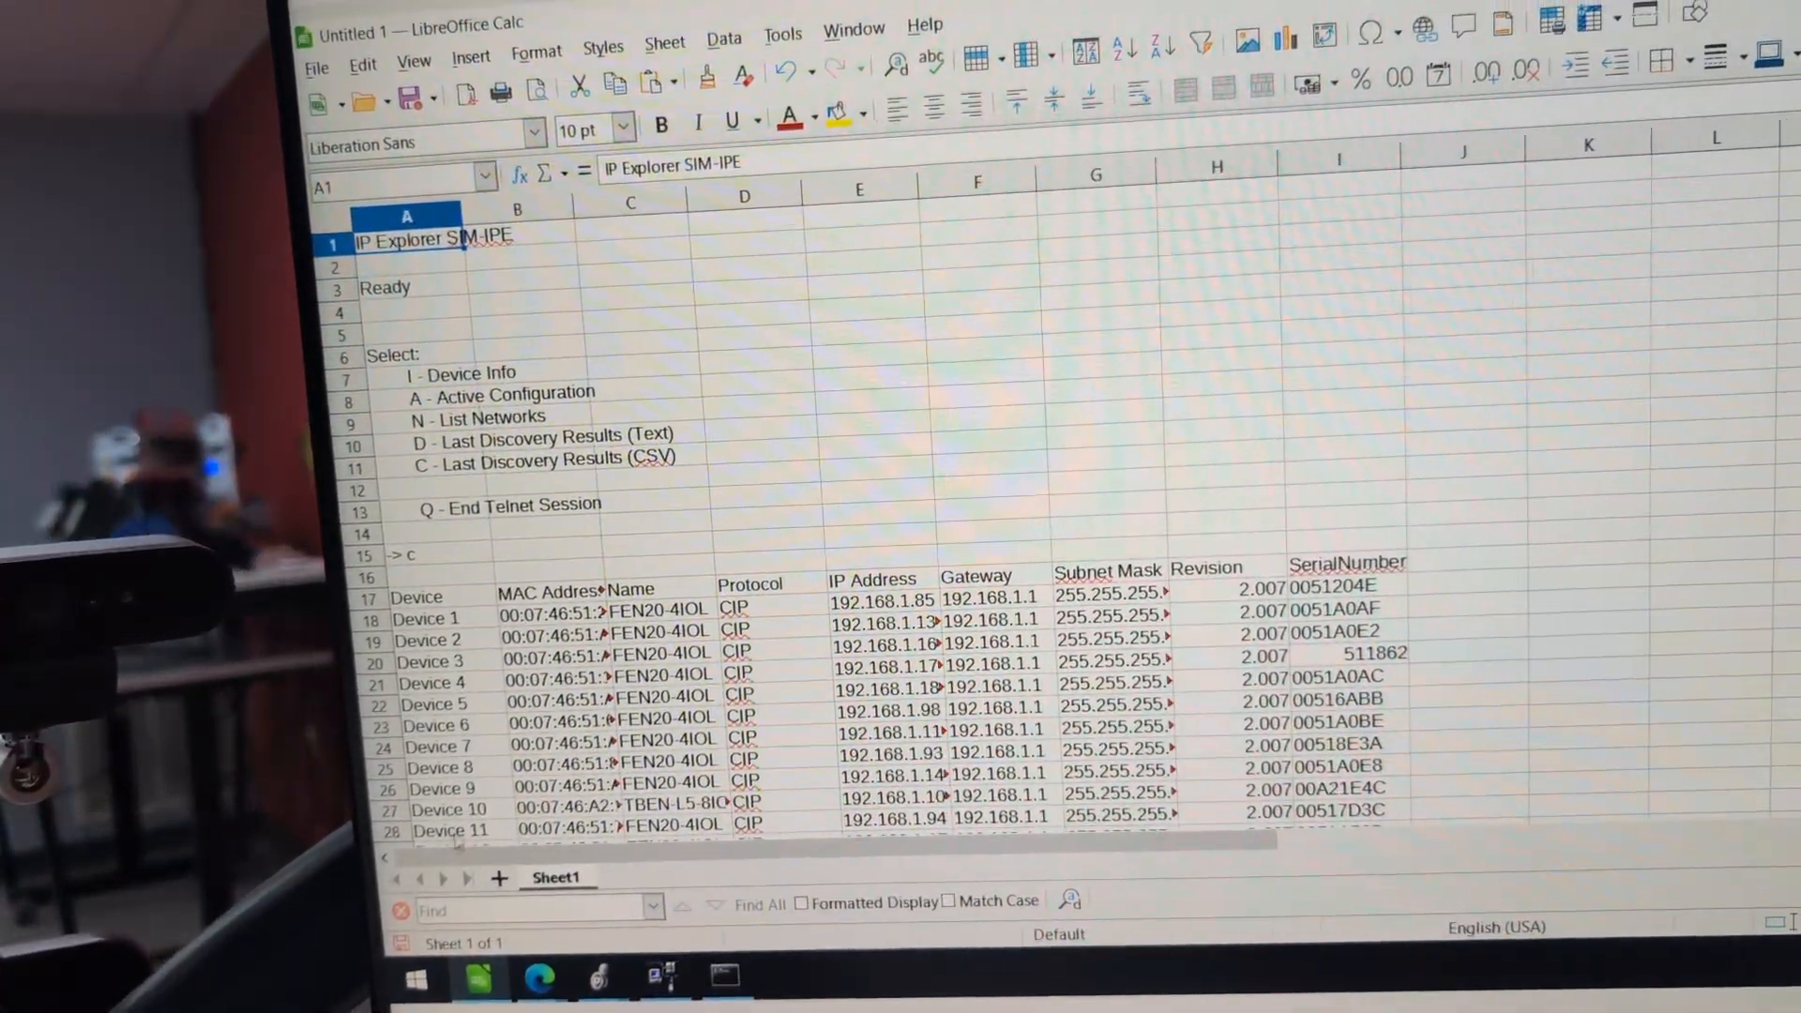
left_click(413, 979)
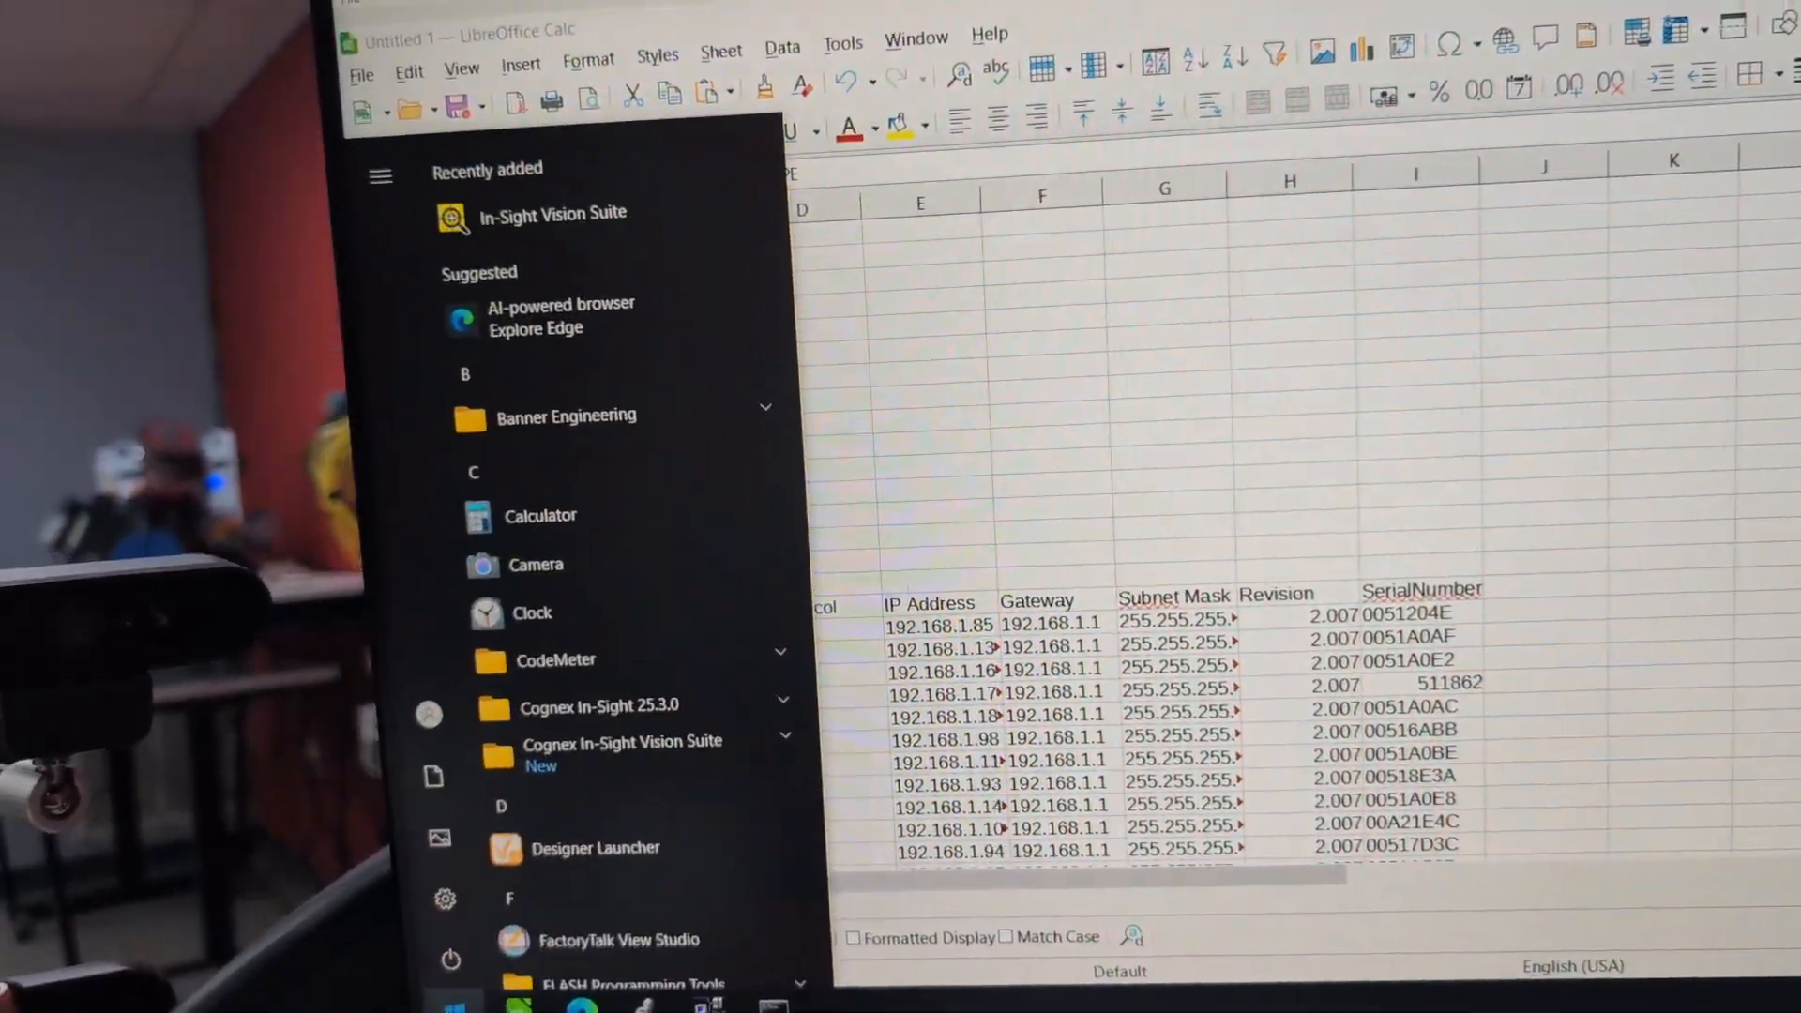
type("putty")
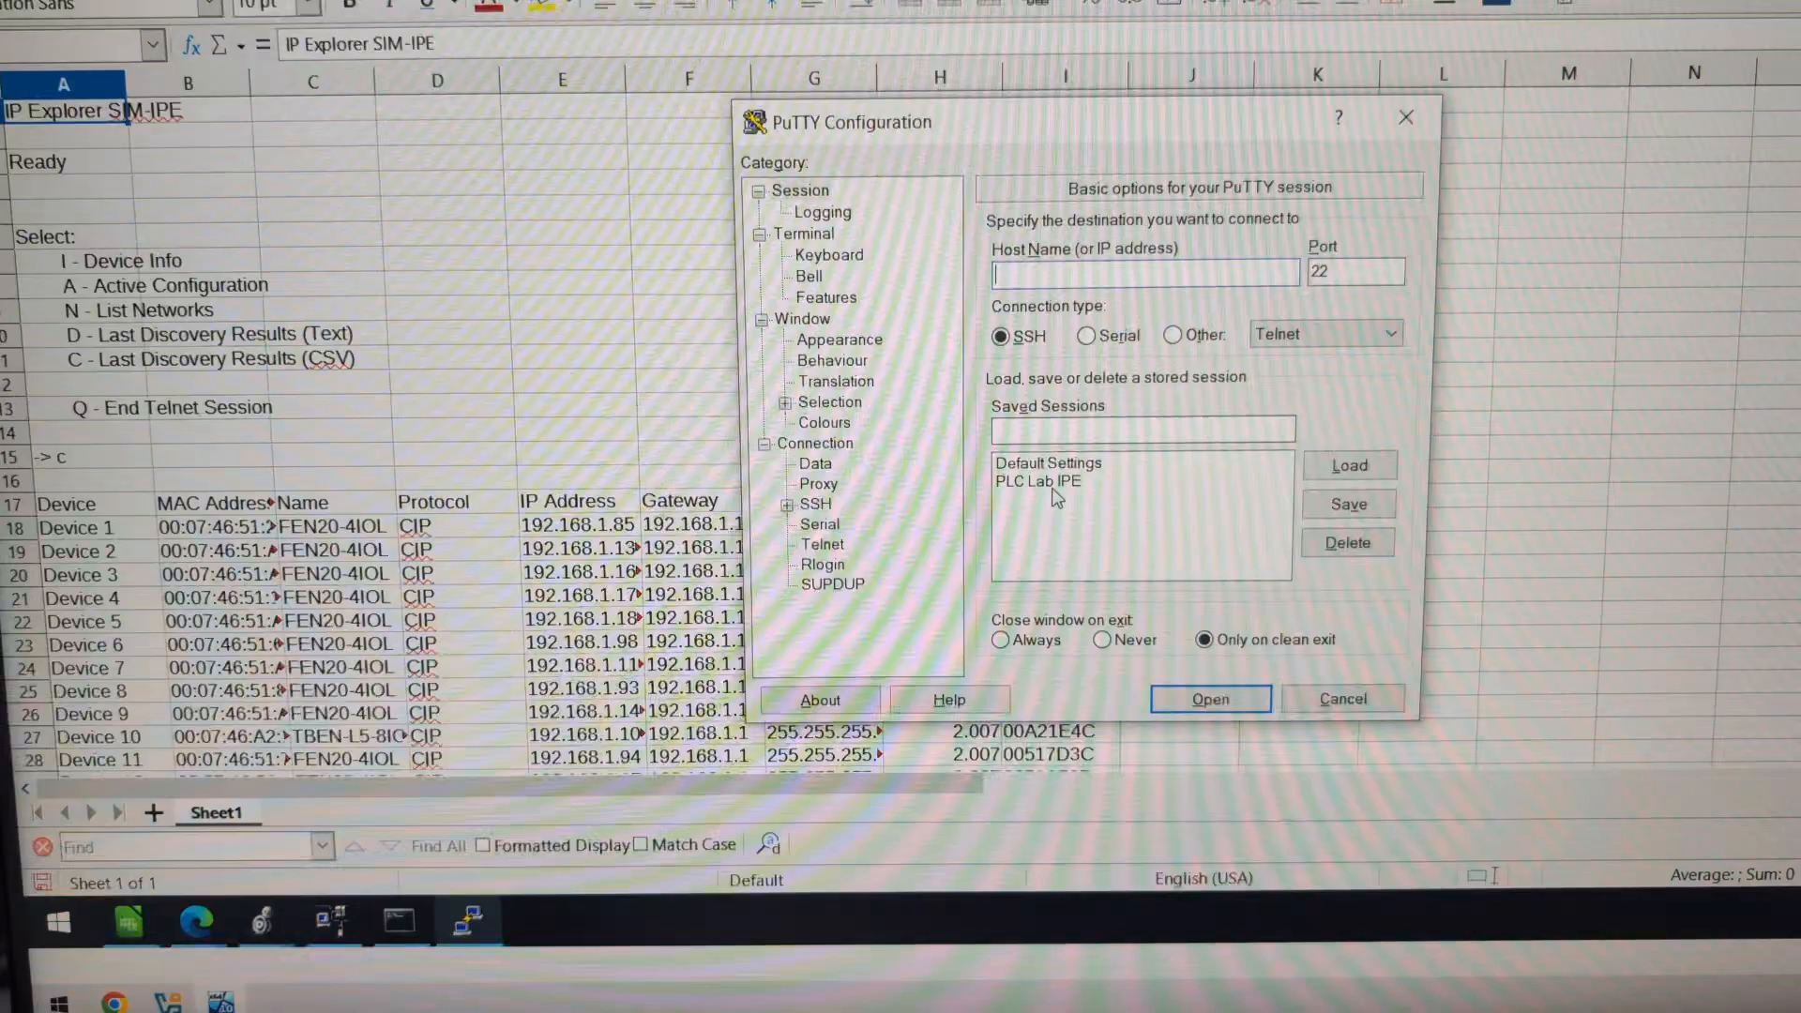
left_click(1037, 482)
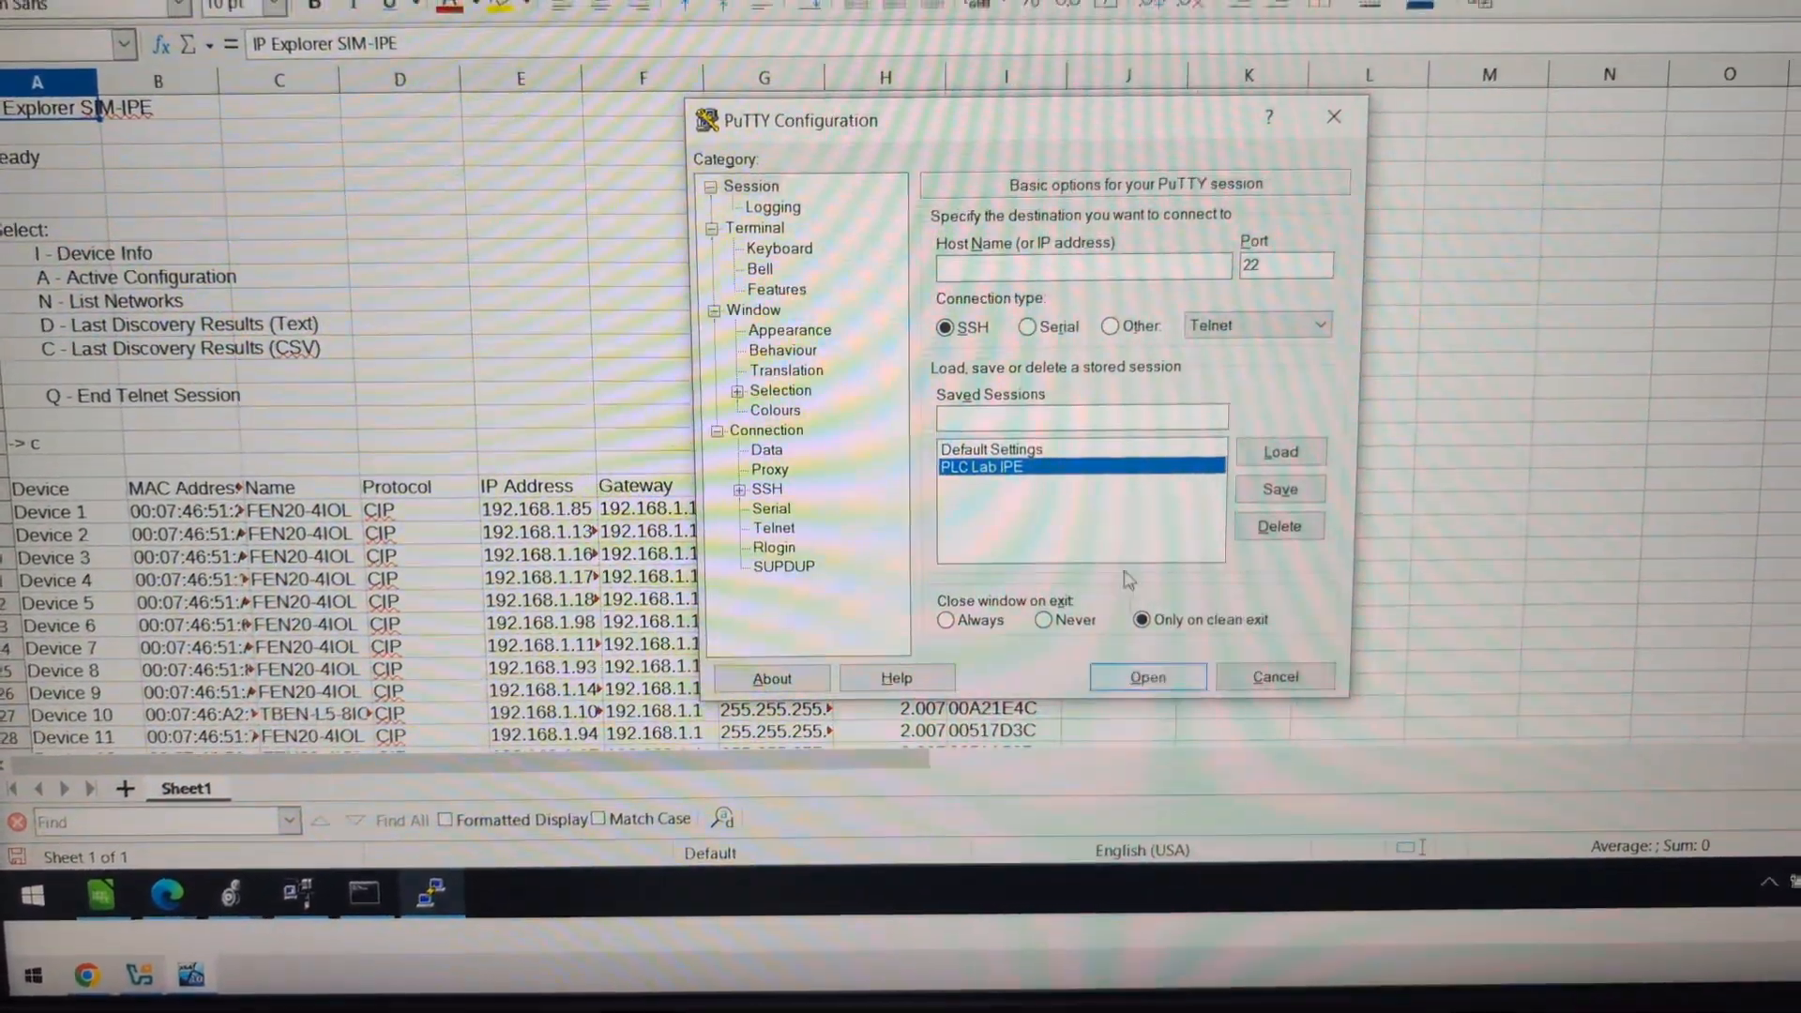
left_click(1144, 677)
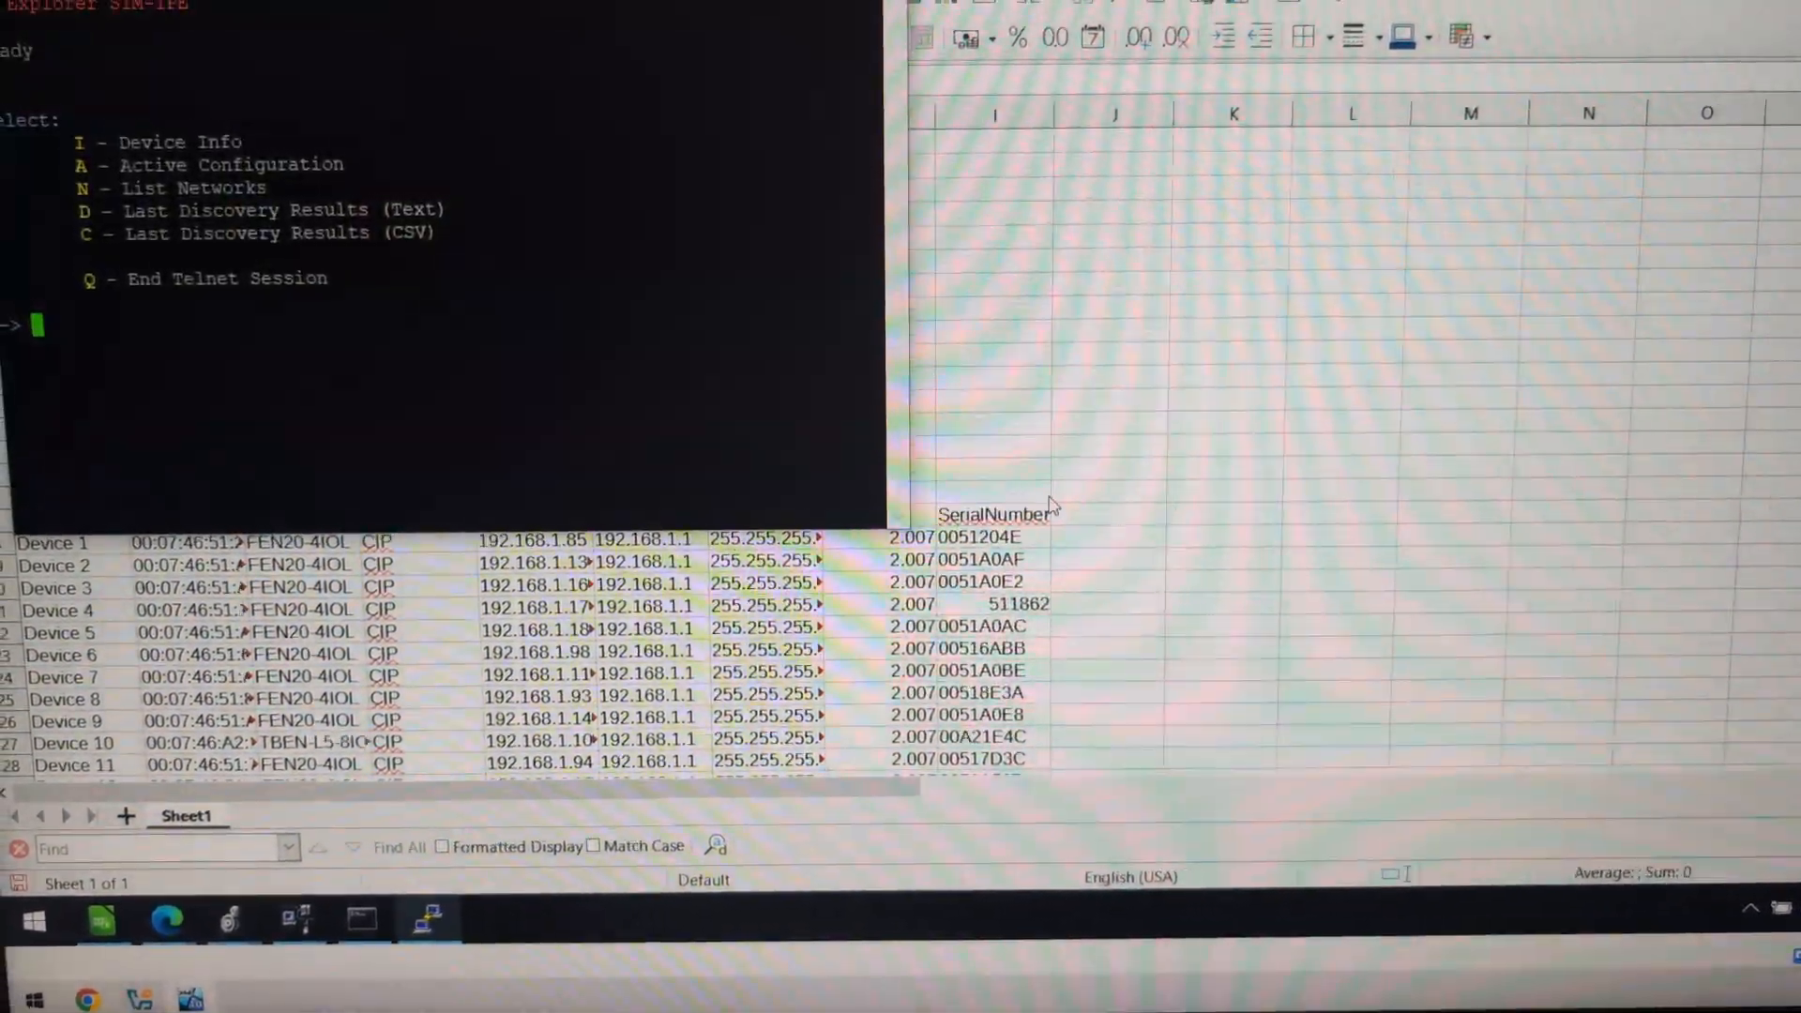
Step: Request the newest discovery results as CSV with option C
type("c")
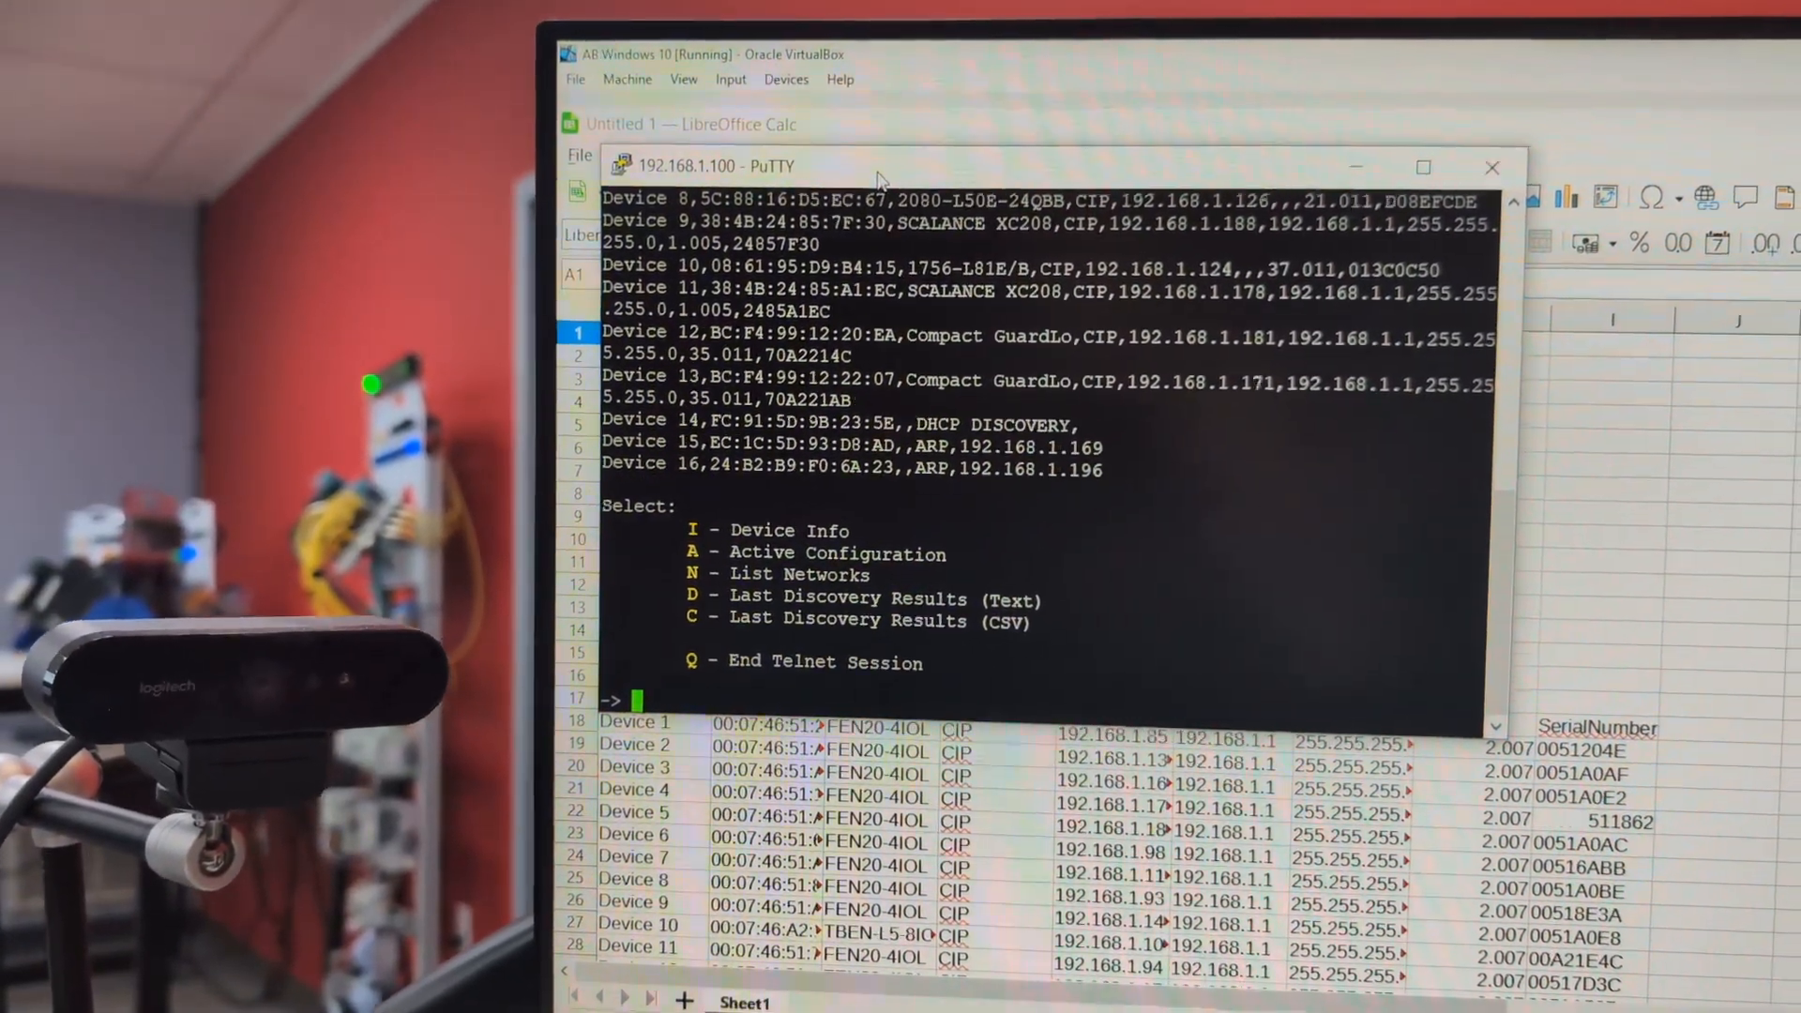
Step: Copy the PuTTY output into a new Sheet2 as comma-separated columns
right_click(879, 175)
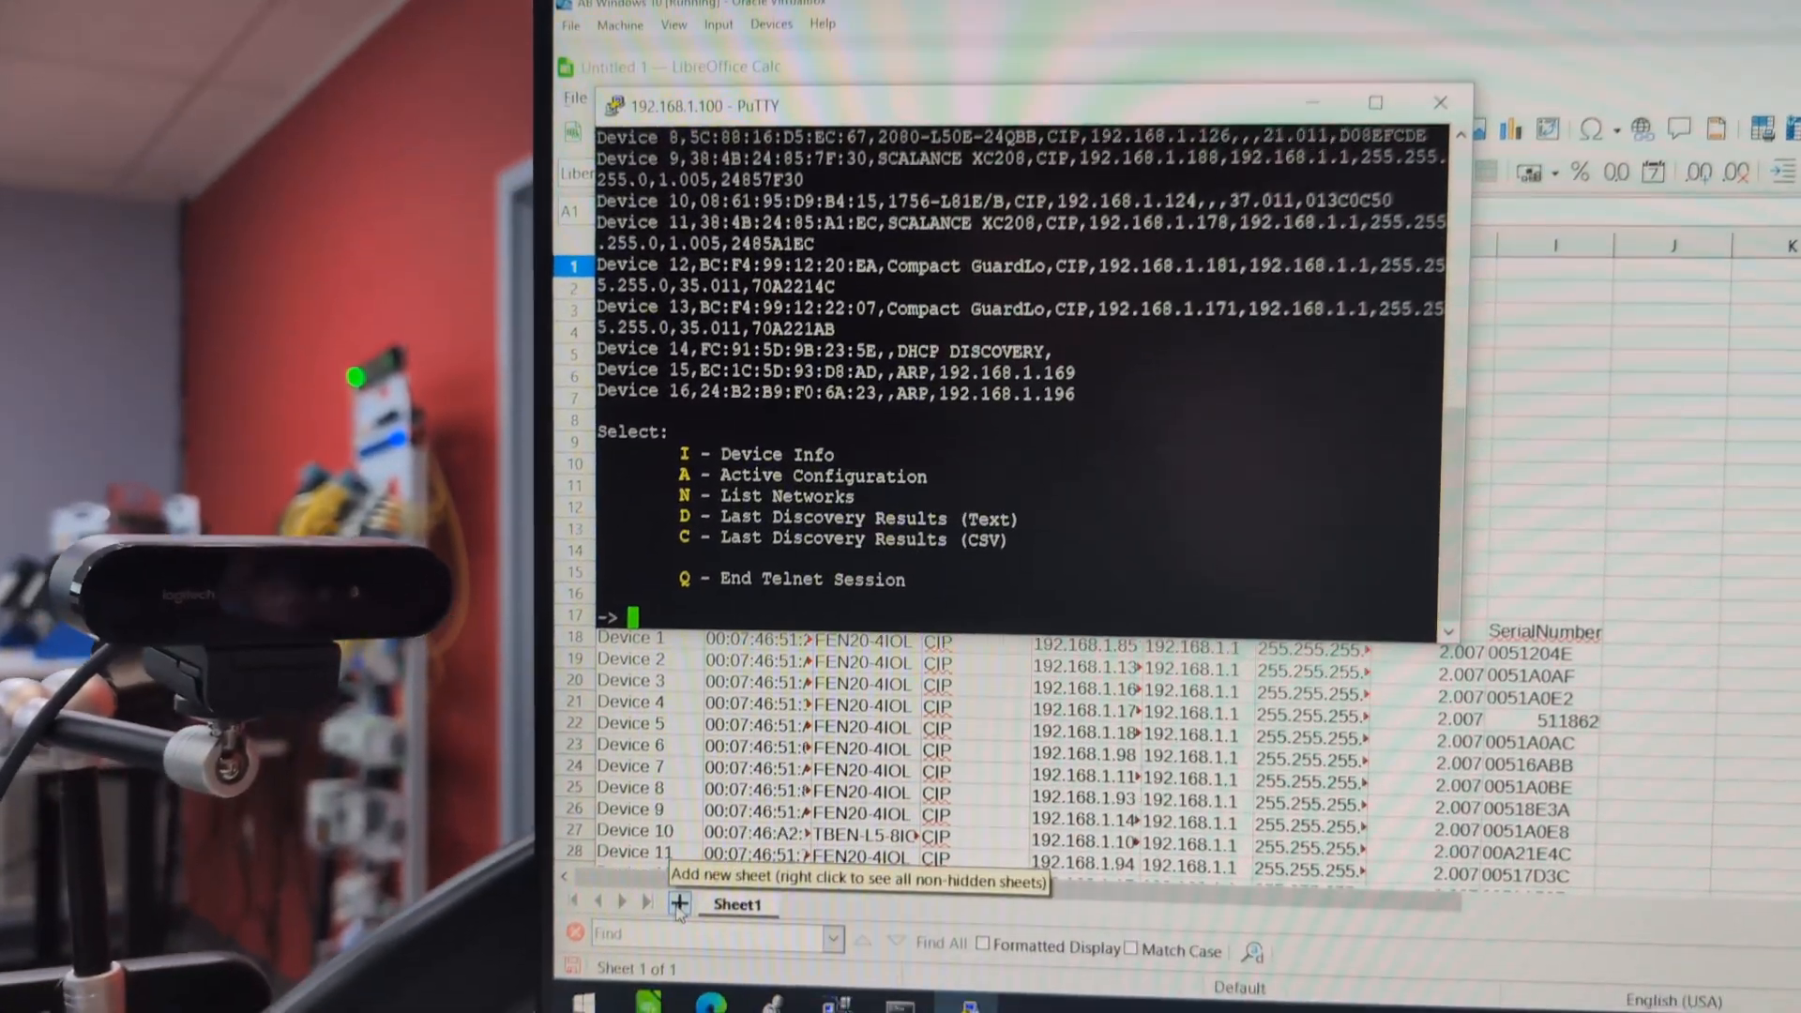
left_click(677, 904)
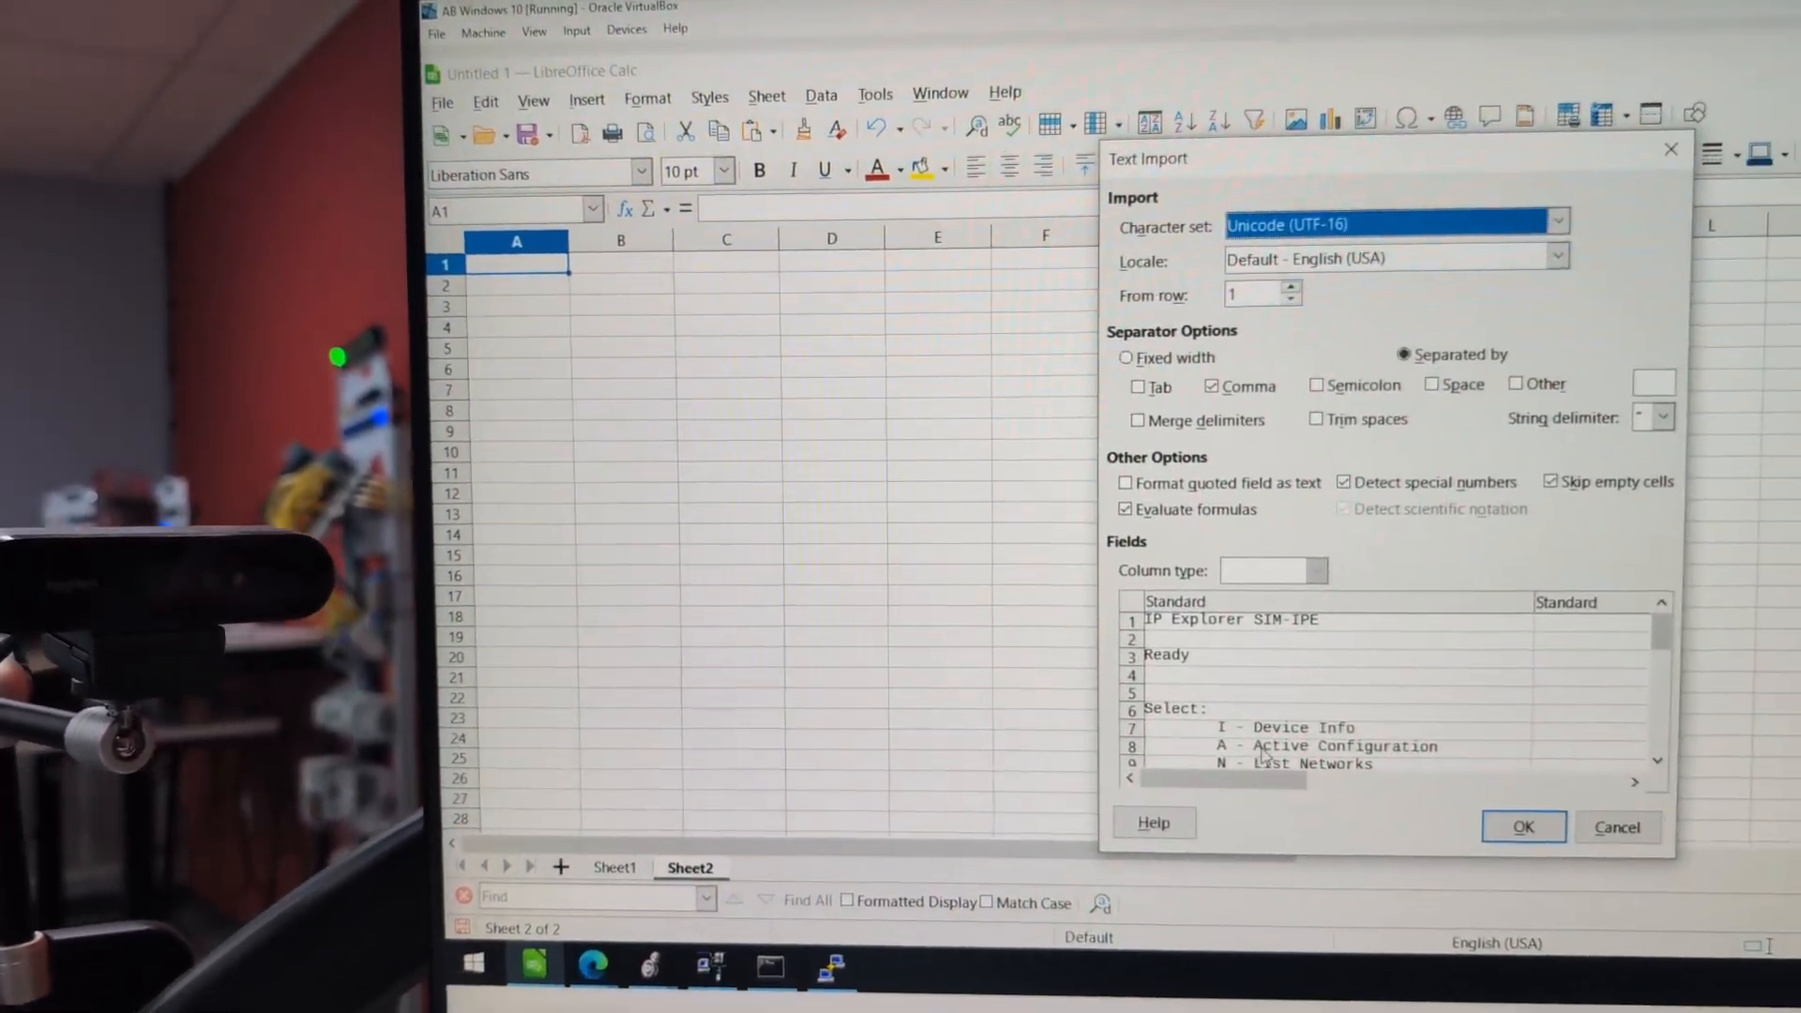
left_click(1523, 826)
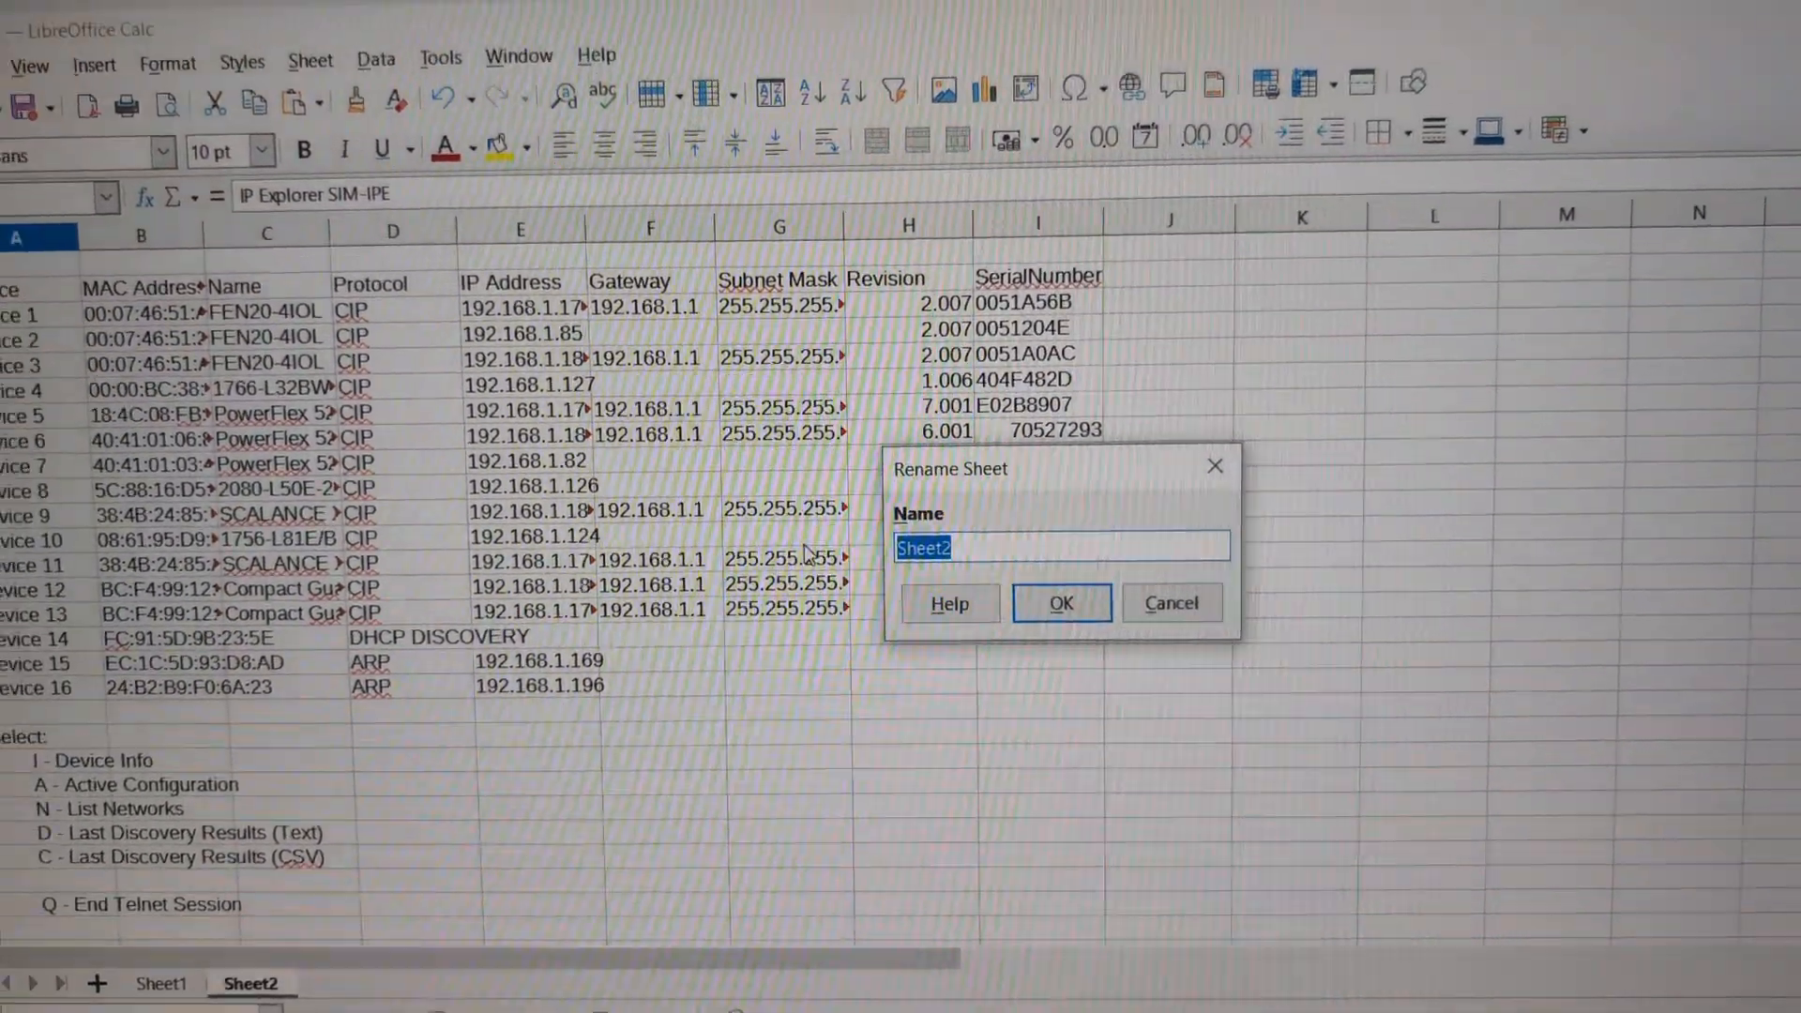
Step: Name the second sheet 'Station 7 and 8'
type("Station 7n")
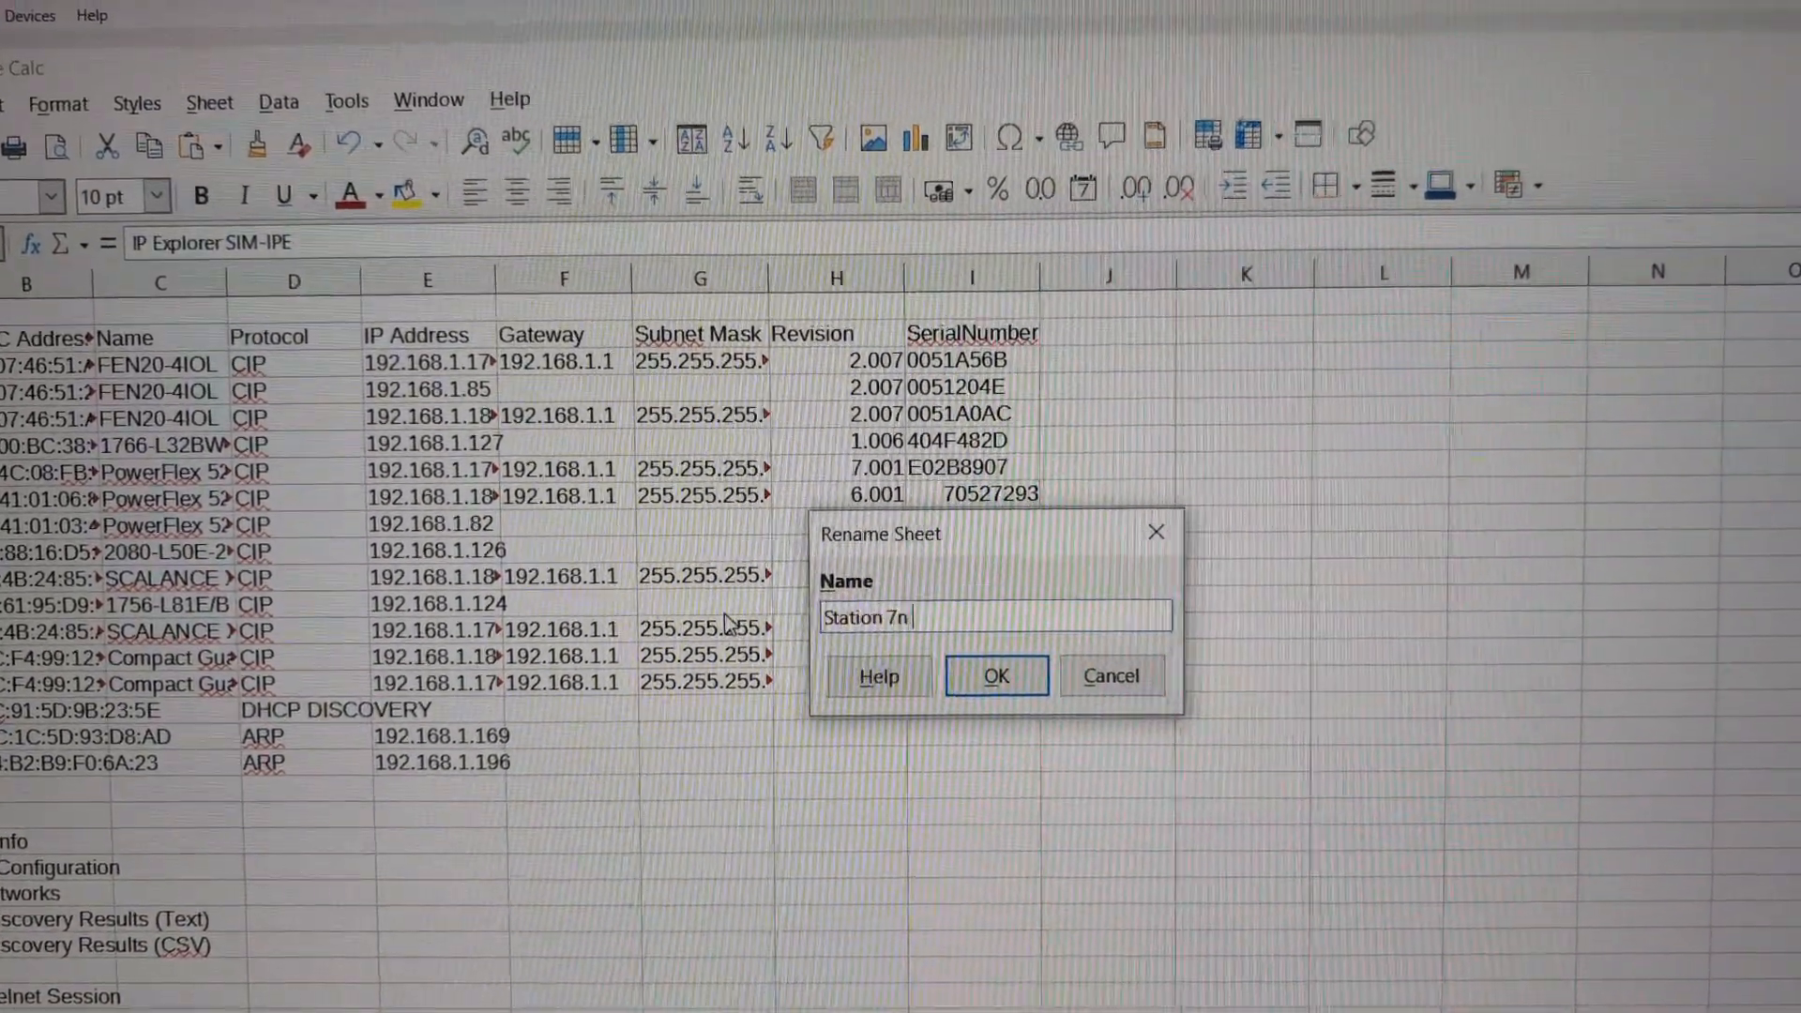
type("and 8")
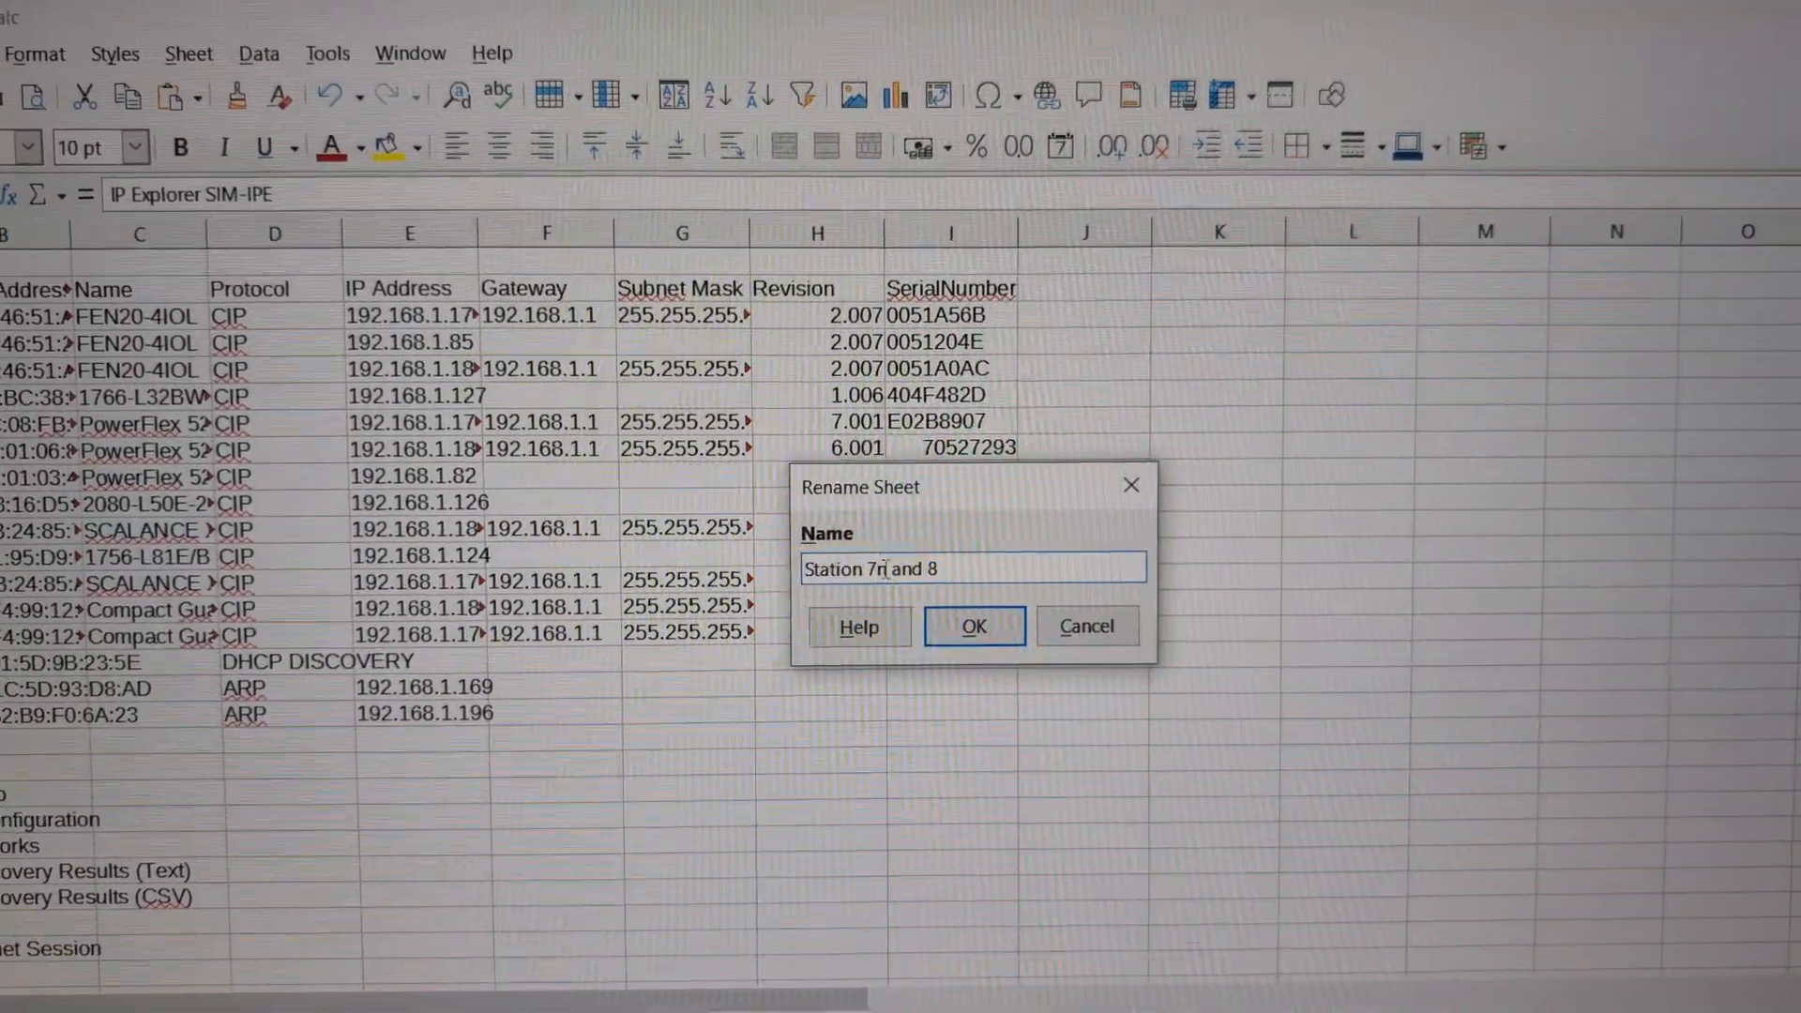
left_click(973, 626)
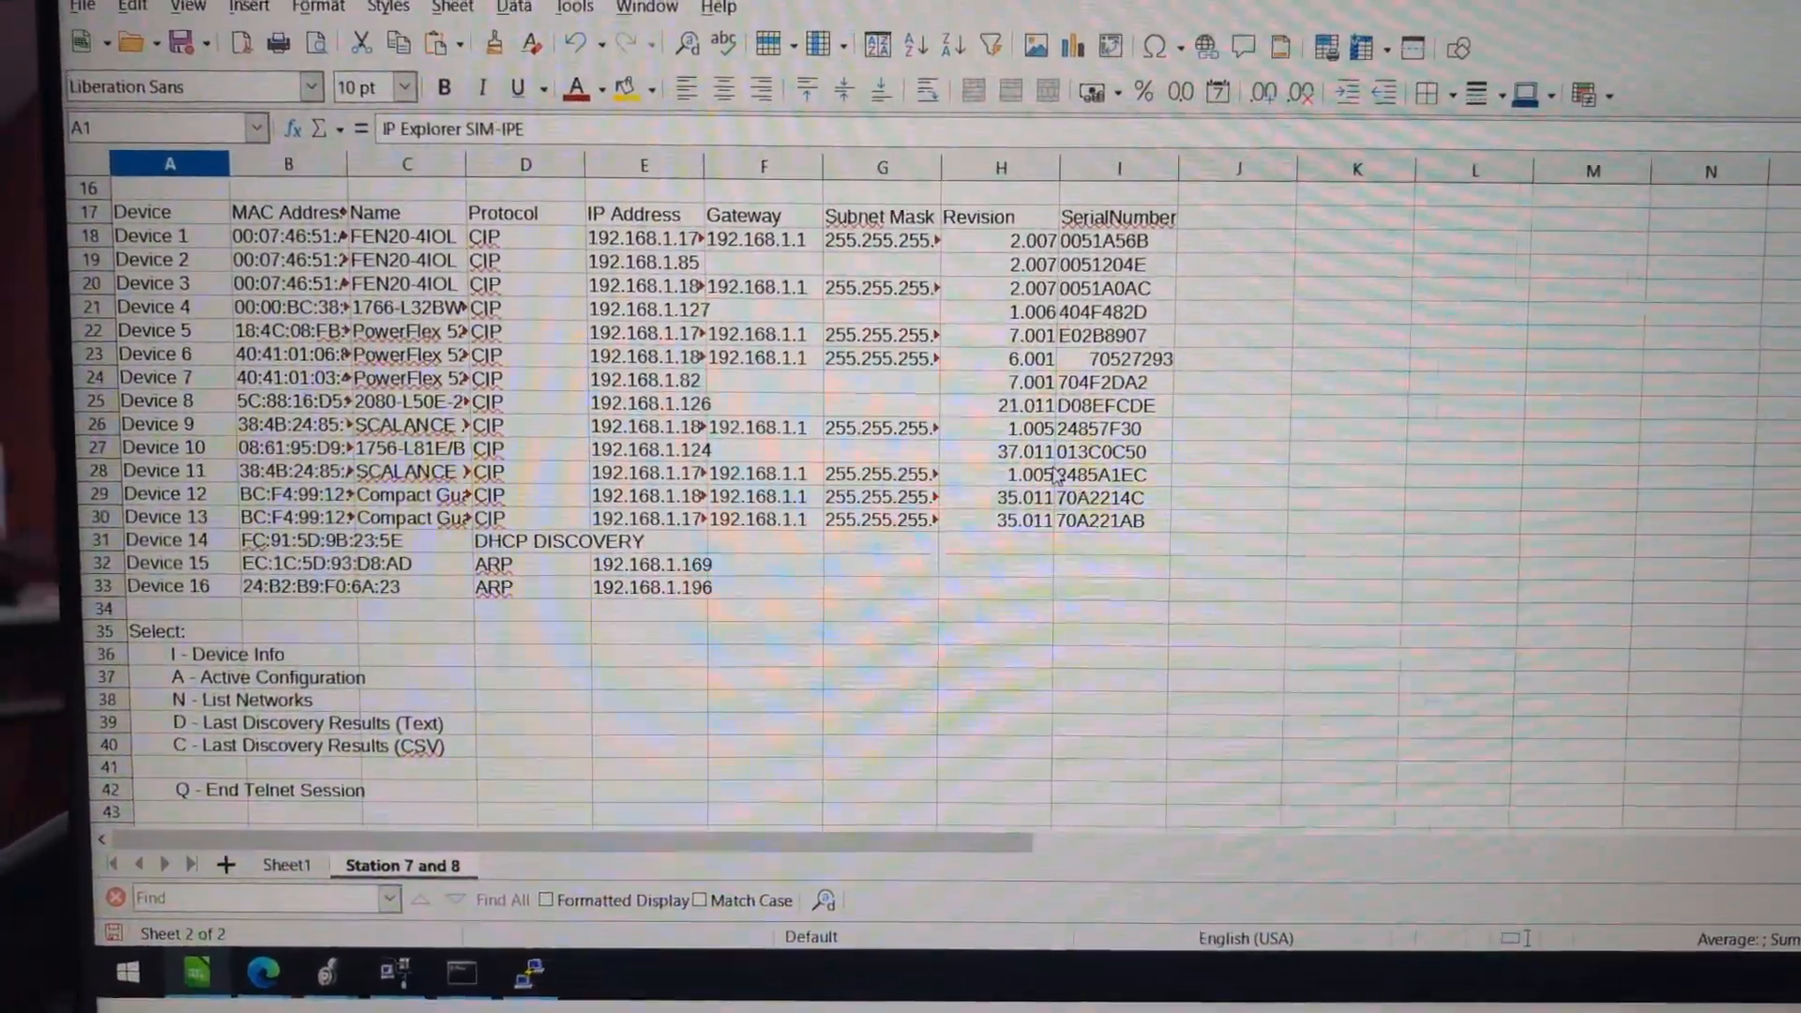
Step: Rename Sheet1 to Flat and build the Station 5 and 6, 3 and 4, 1 and 2 sheets
left_click(1004, 906)
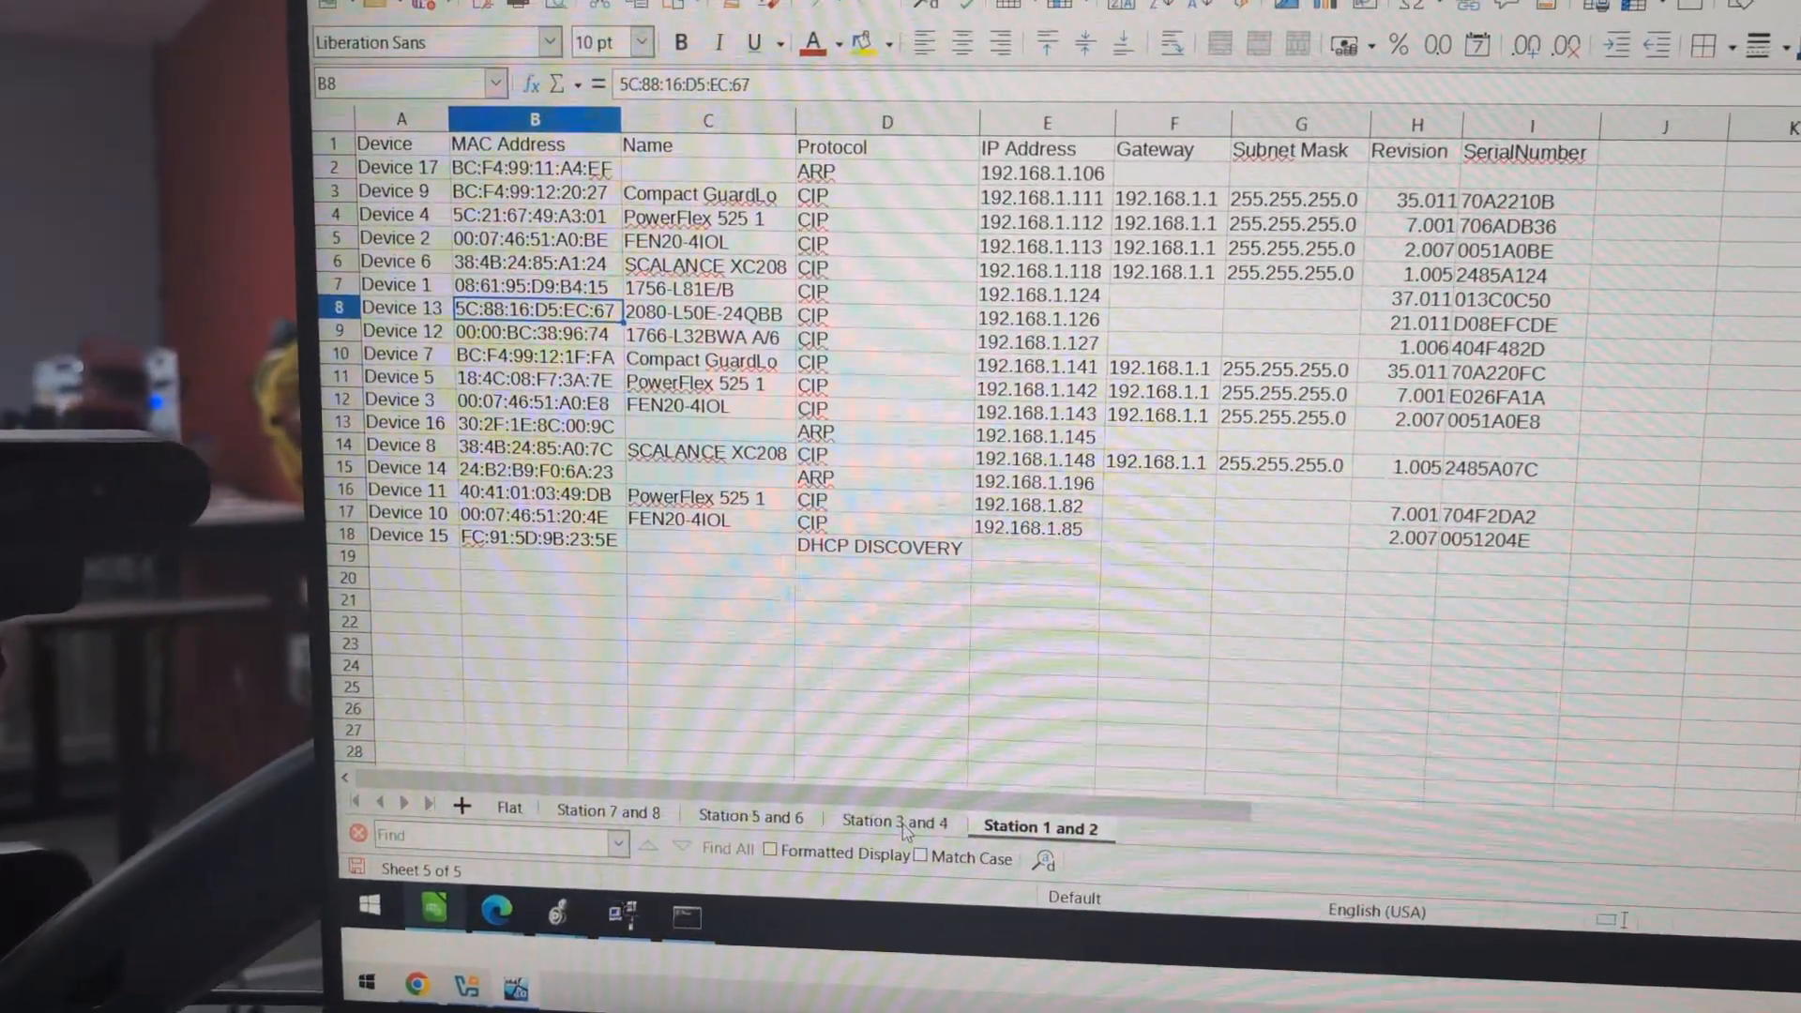
Step: Review the Station 3 and 4, 5 and 6, and 7 and 8 device lists
left_click(893, 822)
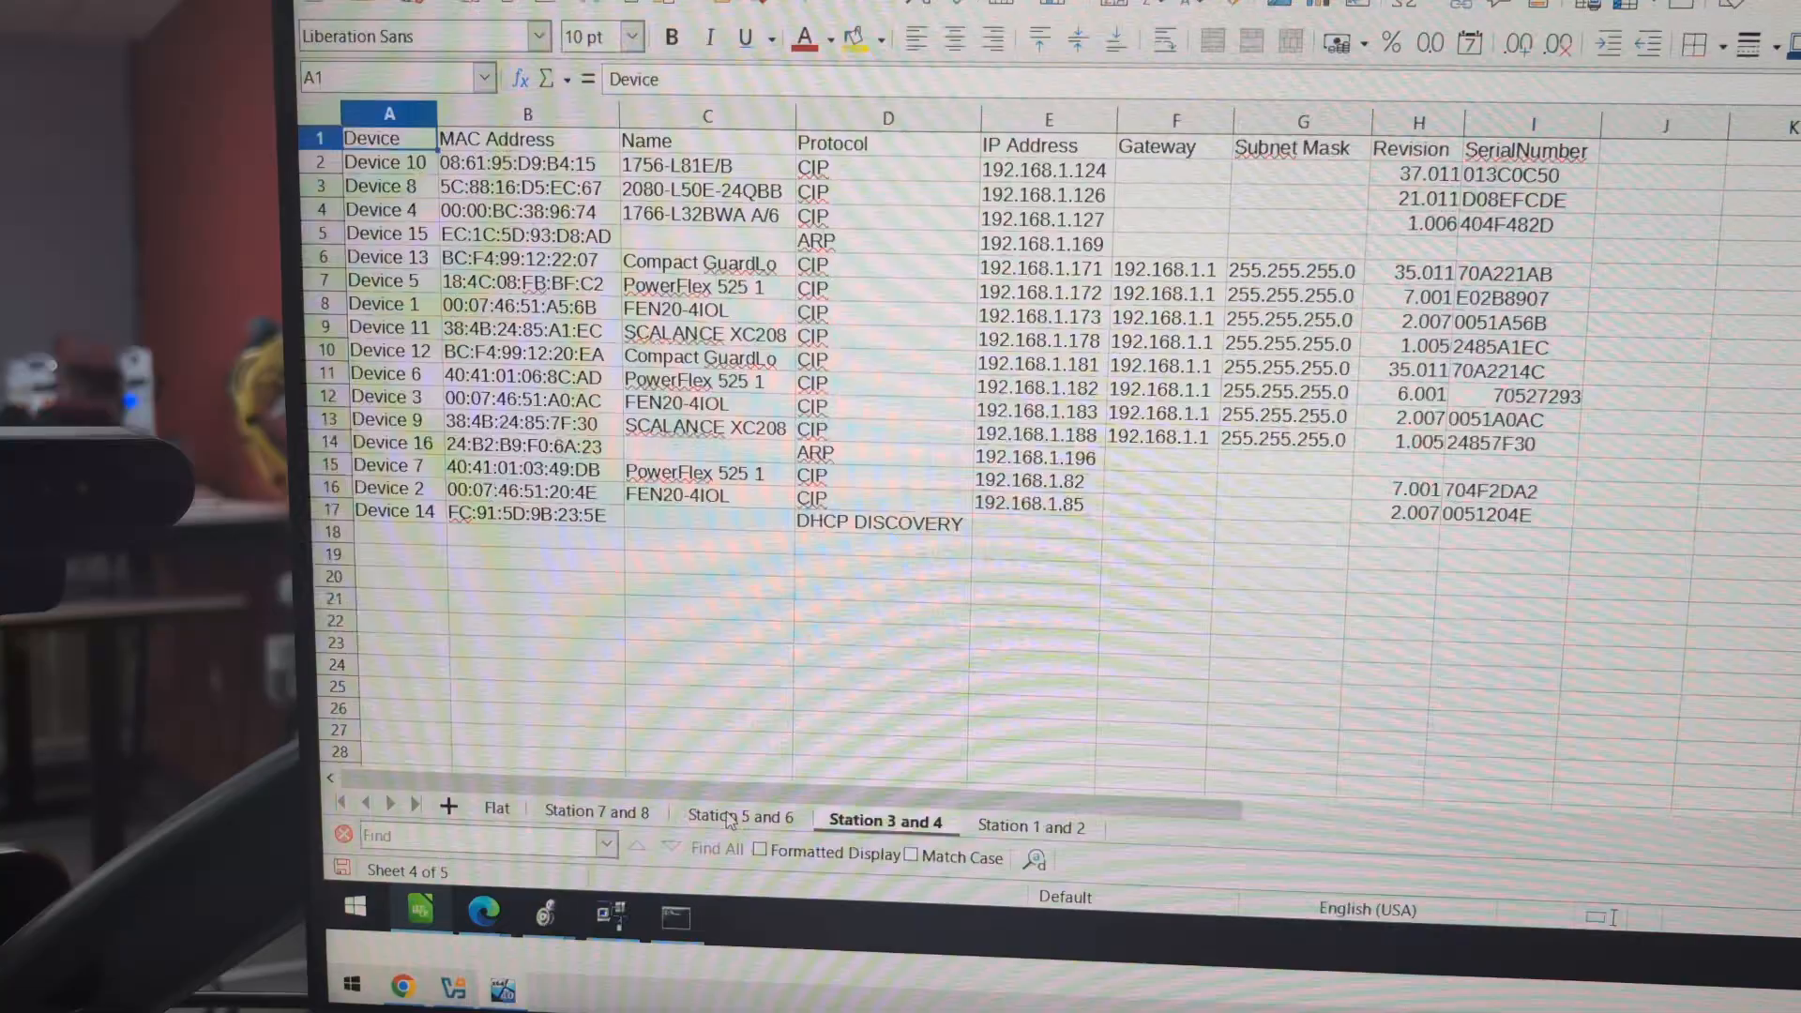
left_click(597, 816)
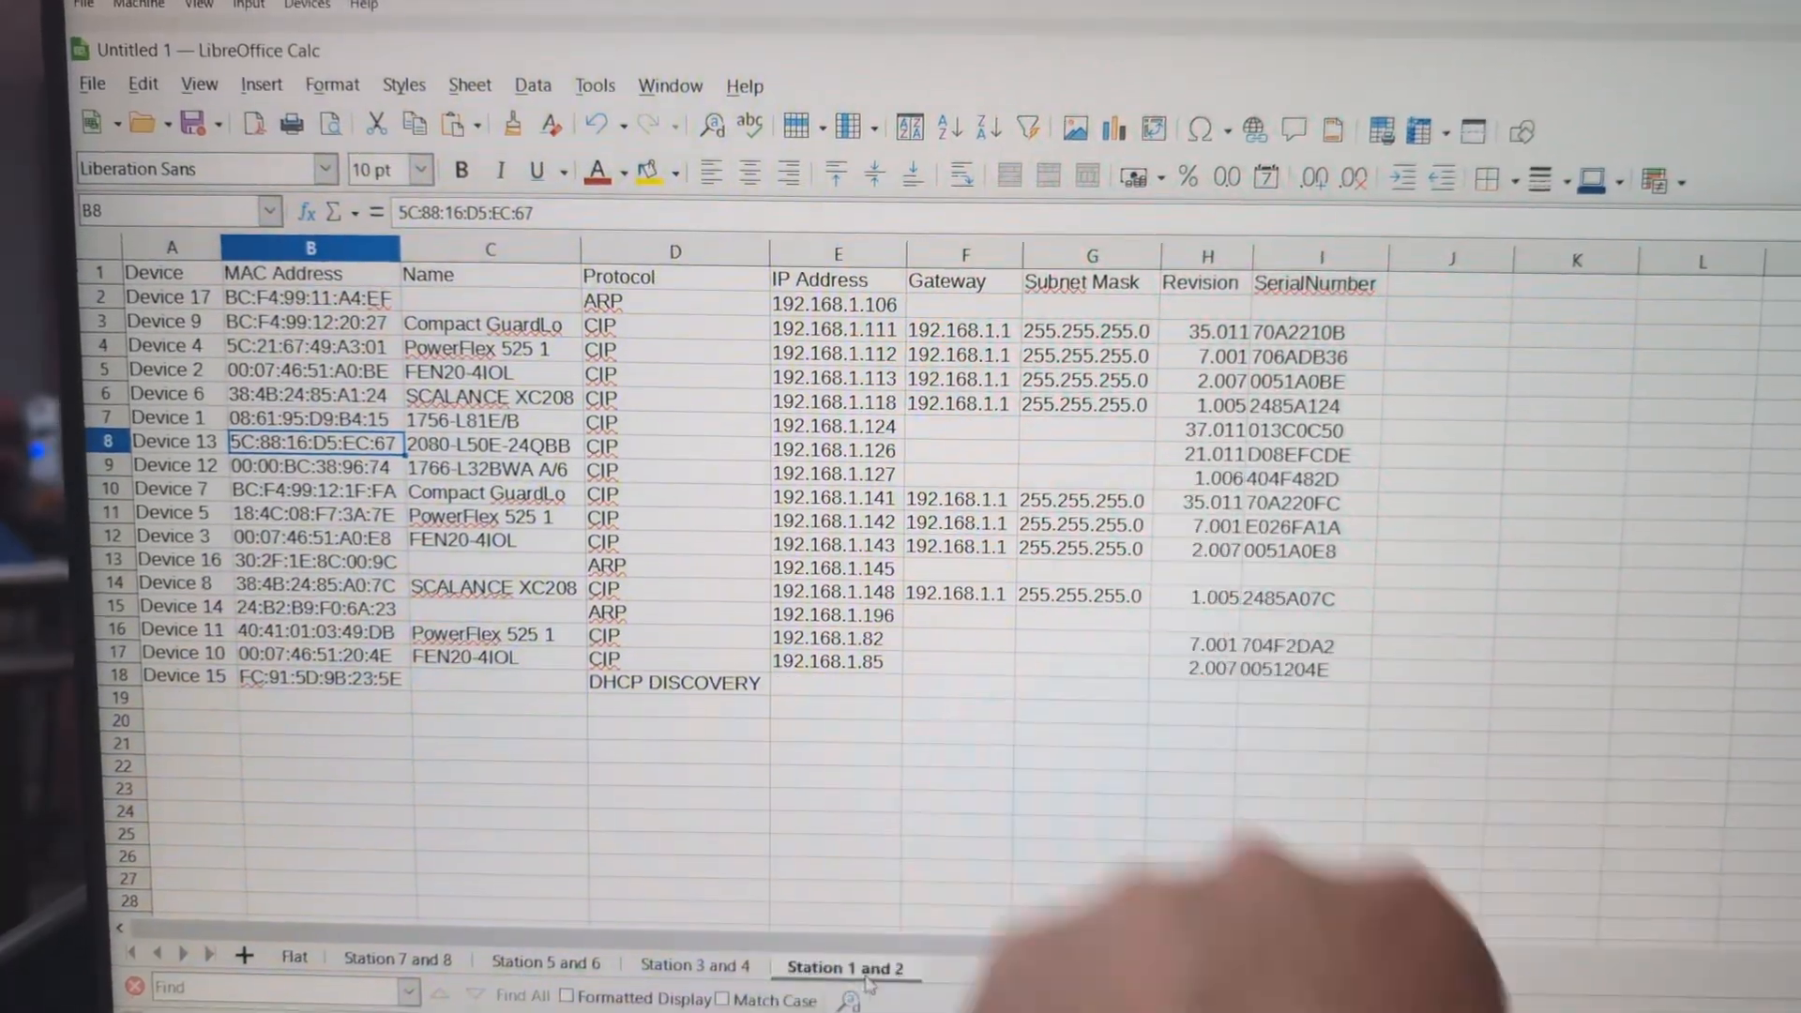
left_click(396, 961)
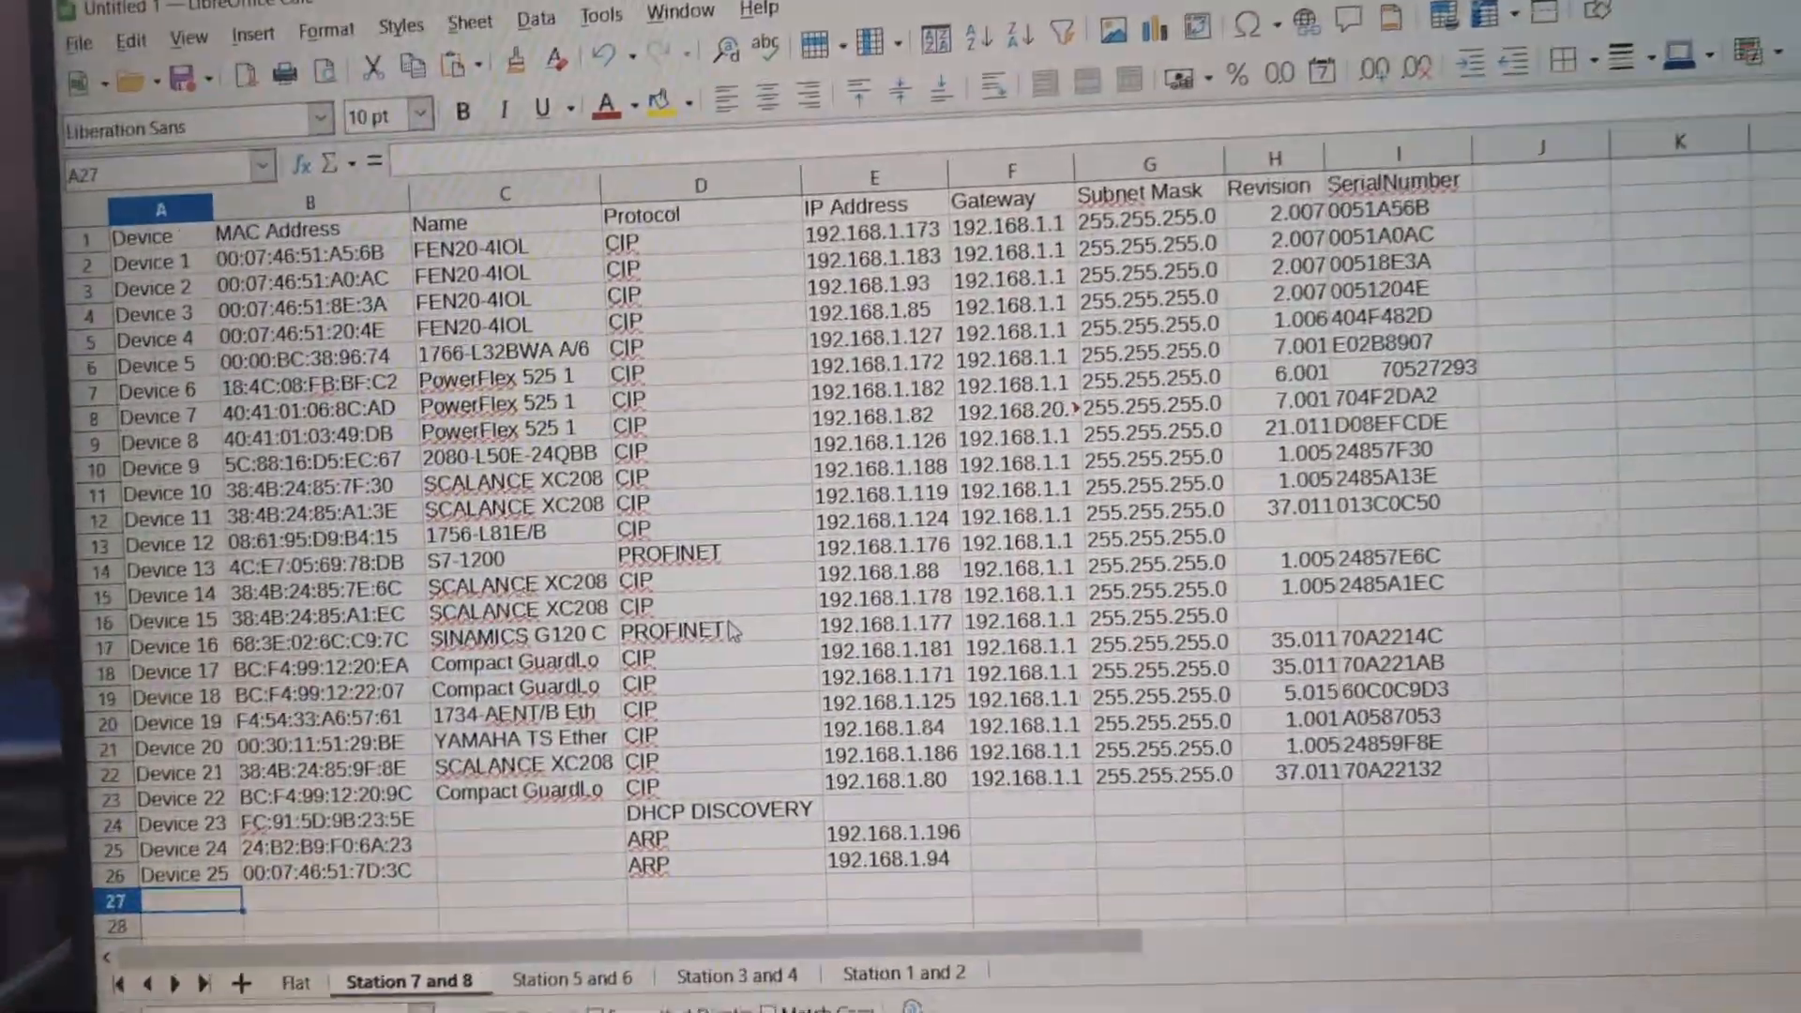